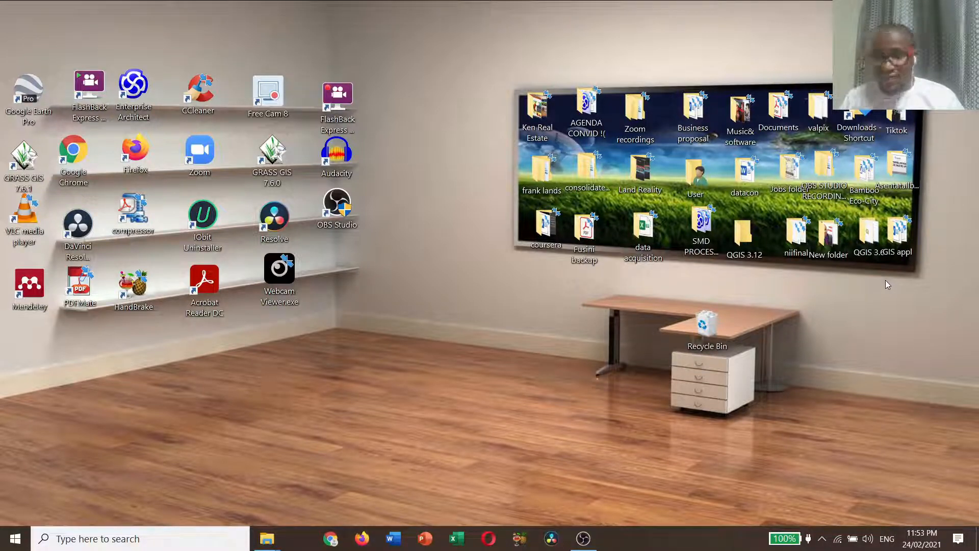
mouse_move(267, 442)
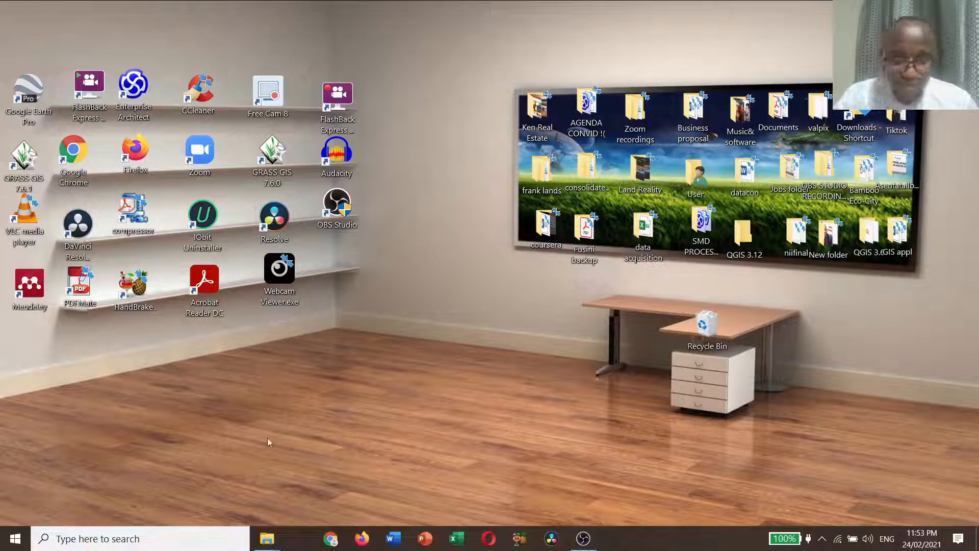
Launch Google Chrome from the desktop icon
click(330, 538)
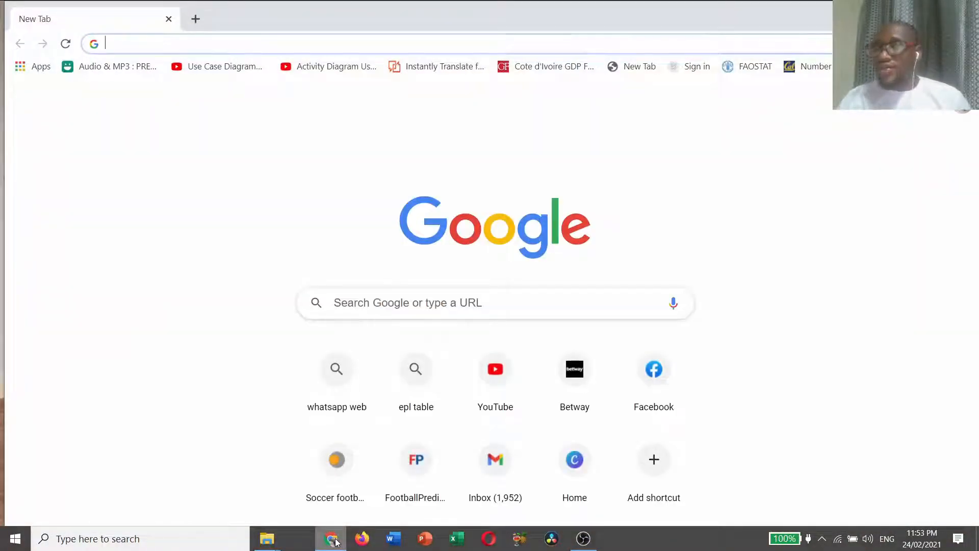
Search Google for 'bb bikes' and go to the BBBike extracts OpenStreetMap result
click(250, 43)
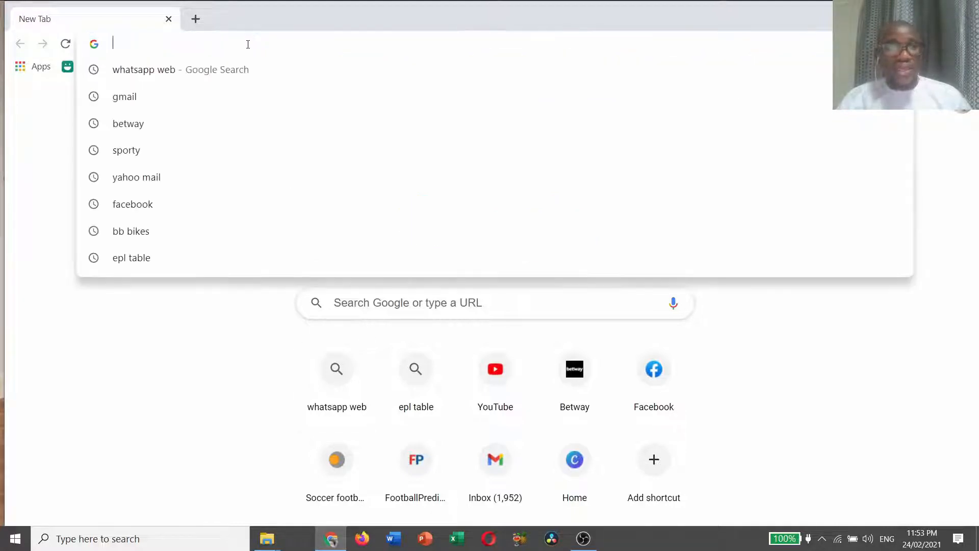
text(bb bikes)
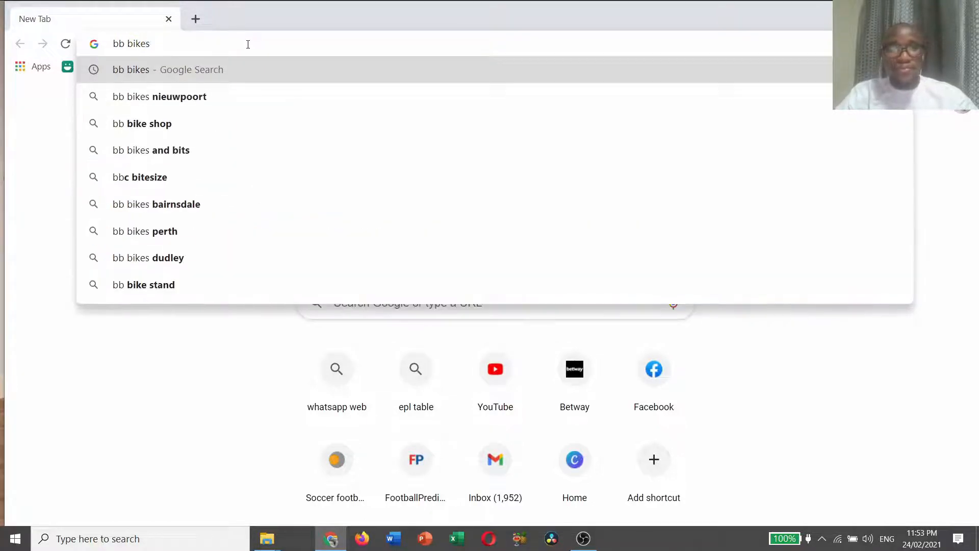
key(Enter)
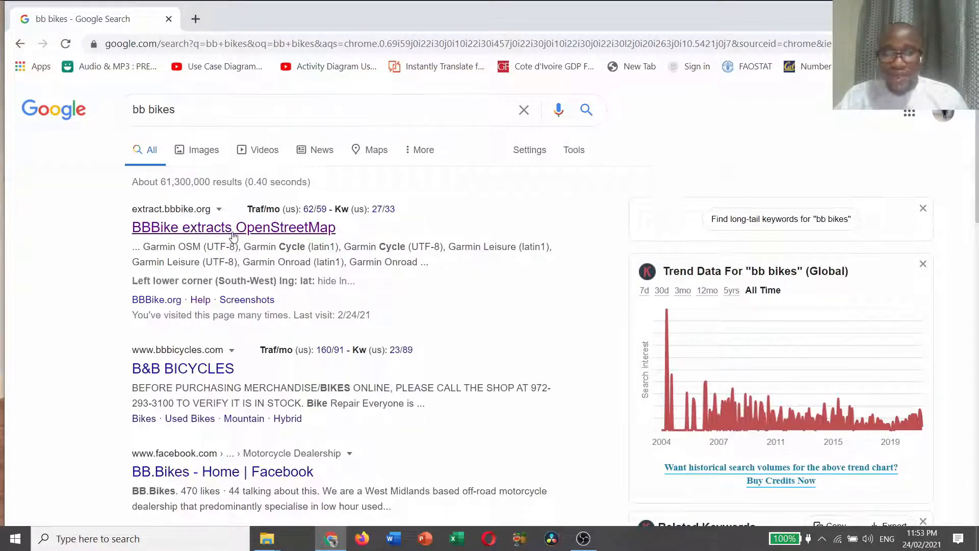
click(233, 227)
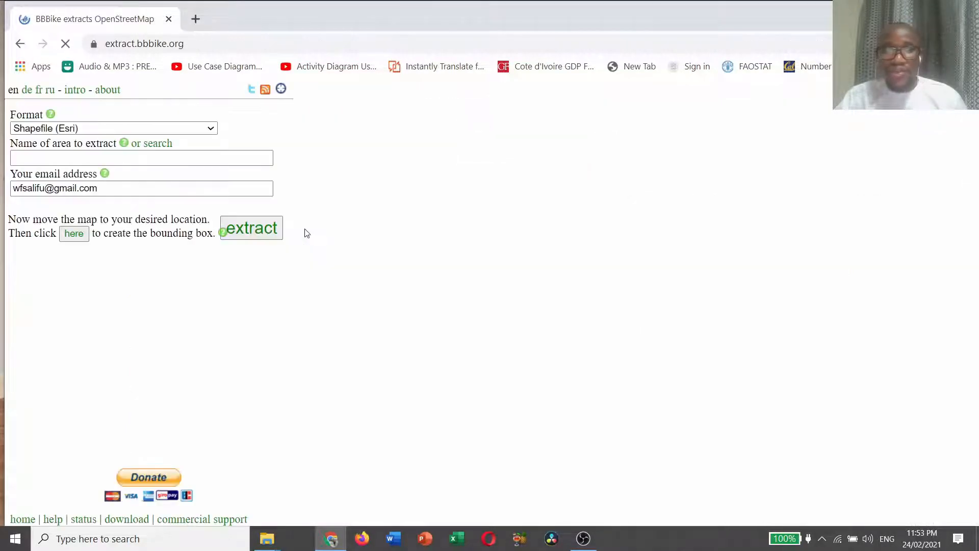
mouse_move(289, 138)
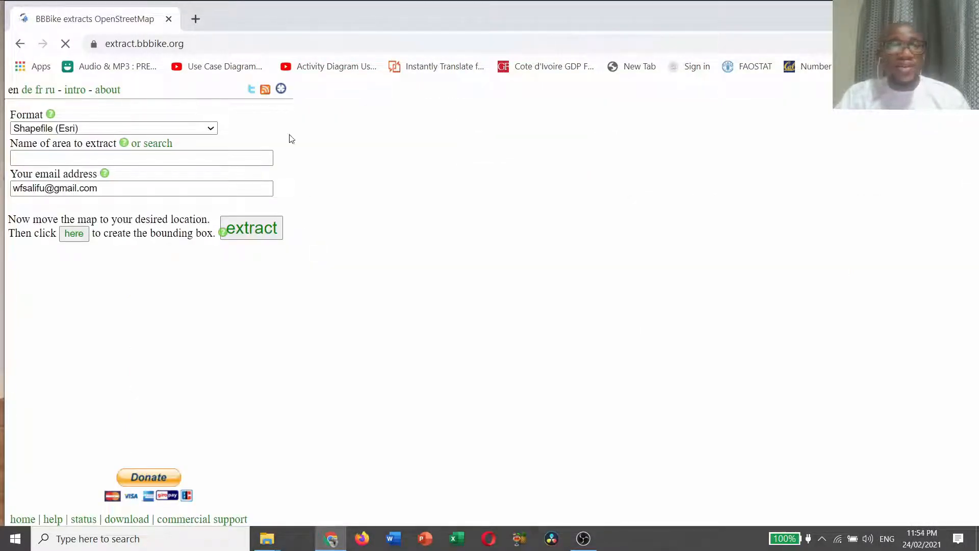
Review the extract format list and keep Shapefile (Esri) selected
click(144, 44)
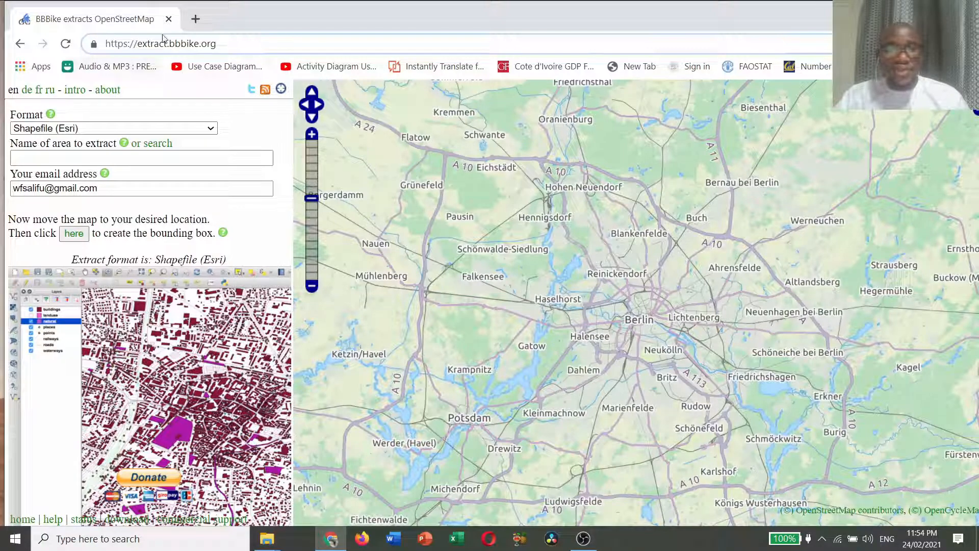
mouse_move(492, 174)
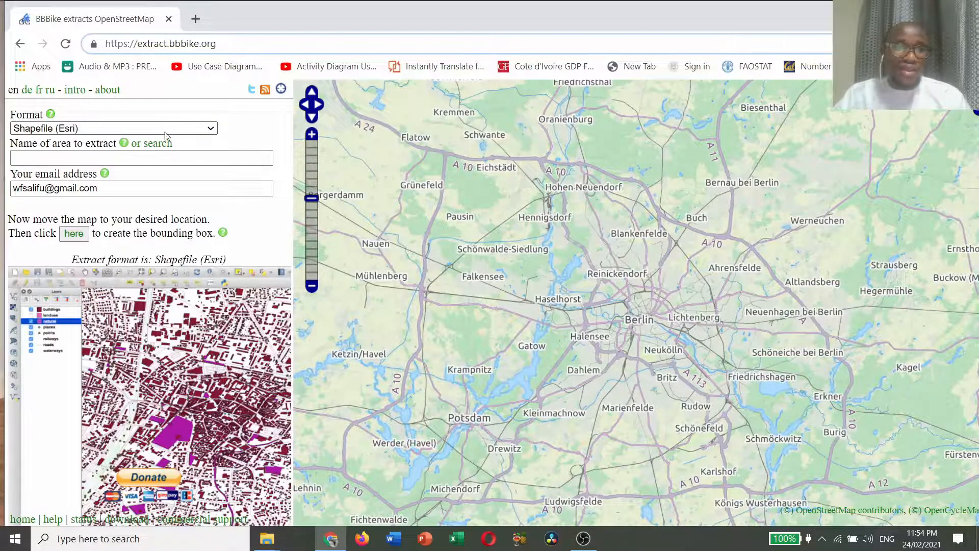
click(112, 128)
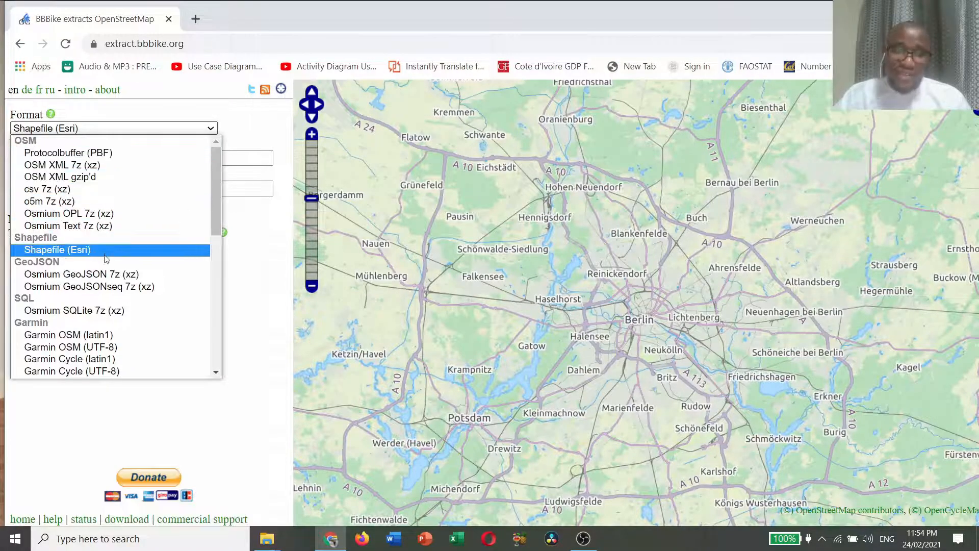
click(58, 250)
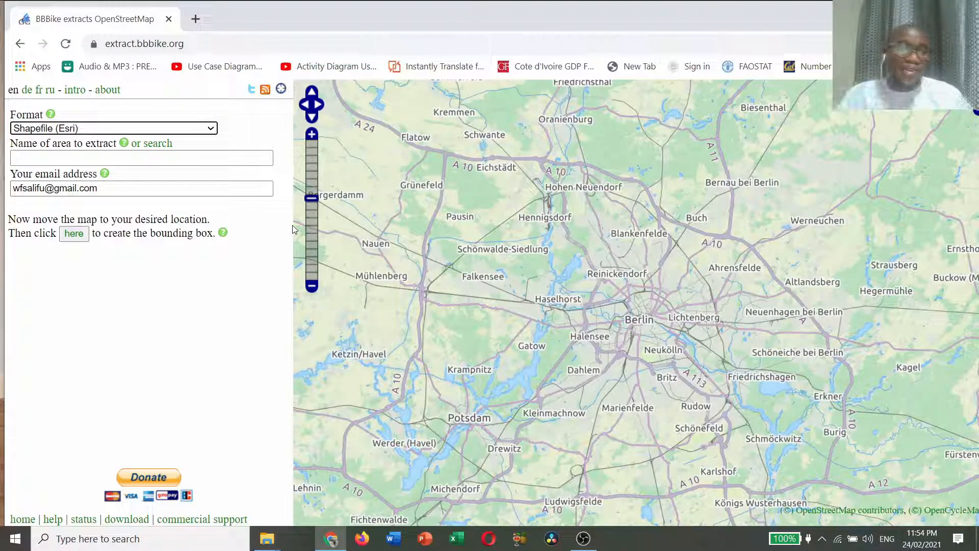
click(141, 157)
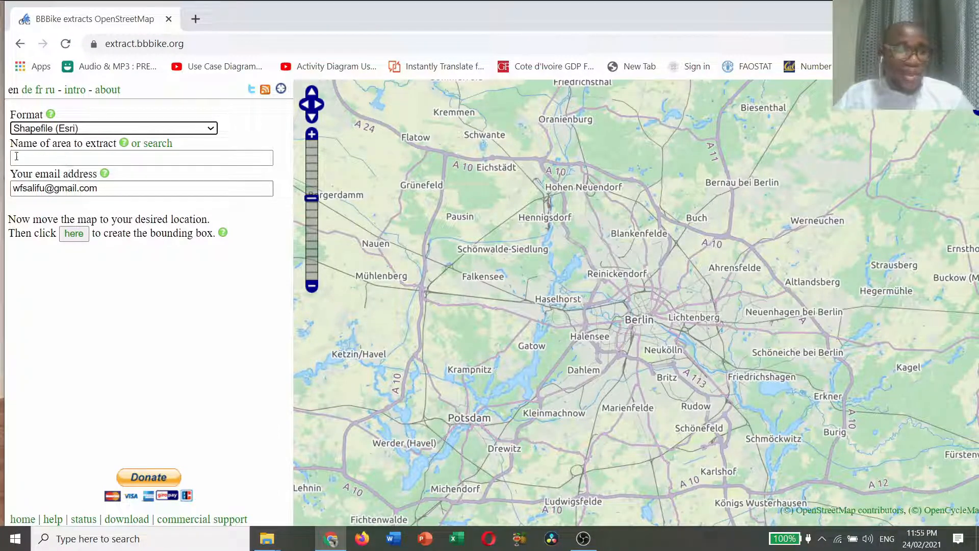
click(140, 157)
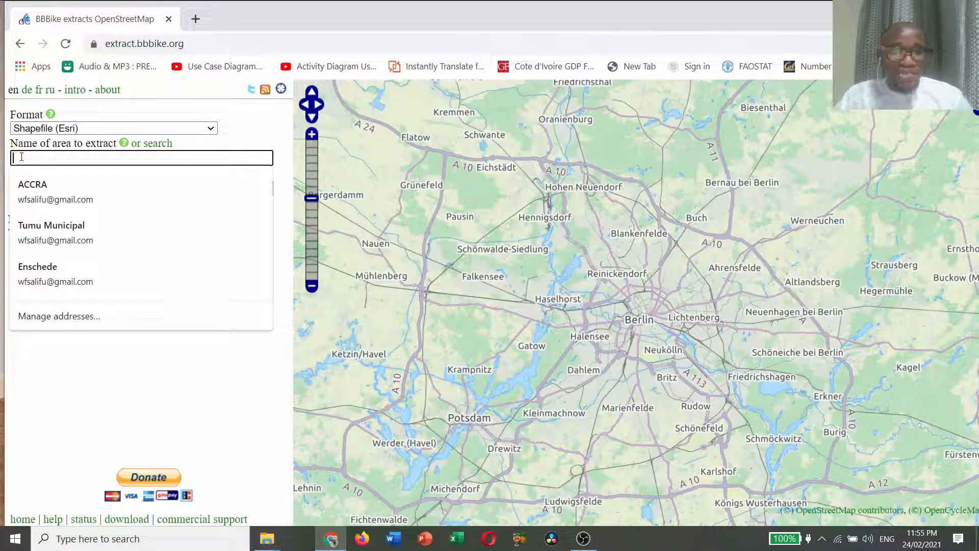
click(52, 232)
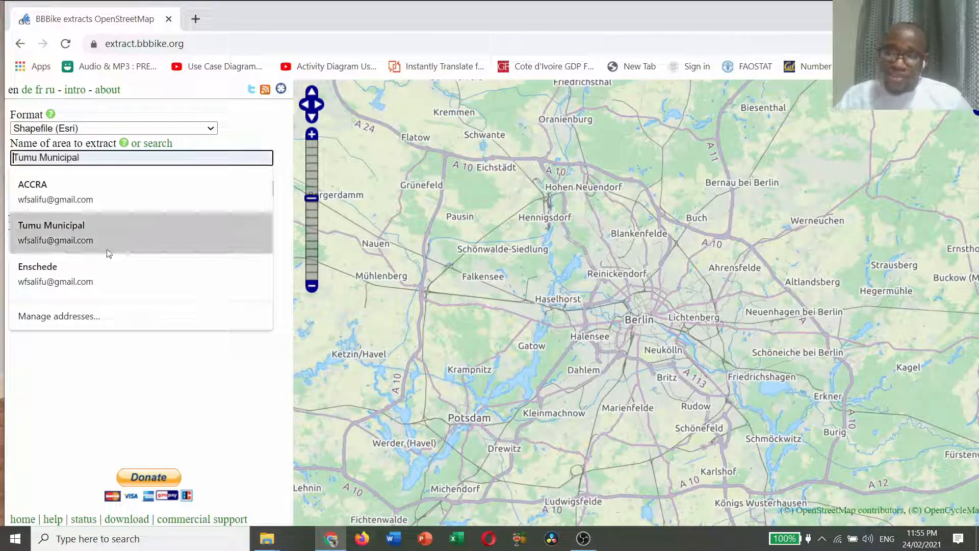
click(51, 232)
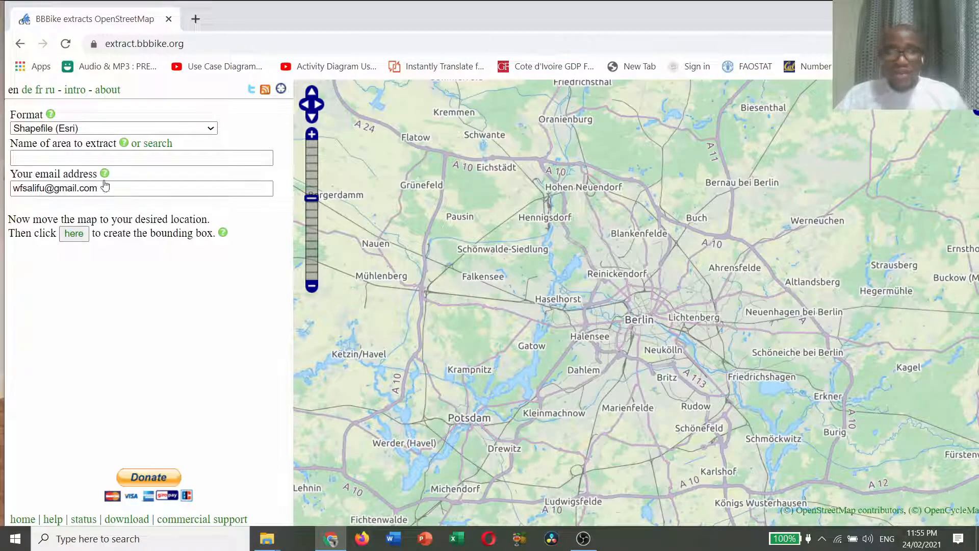
click(141, 157)
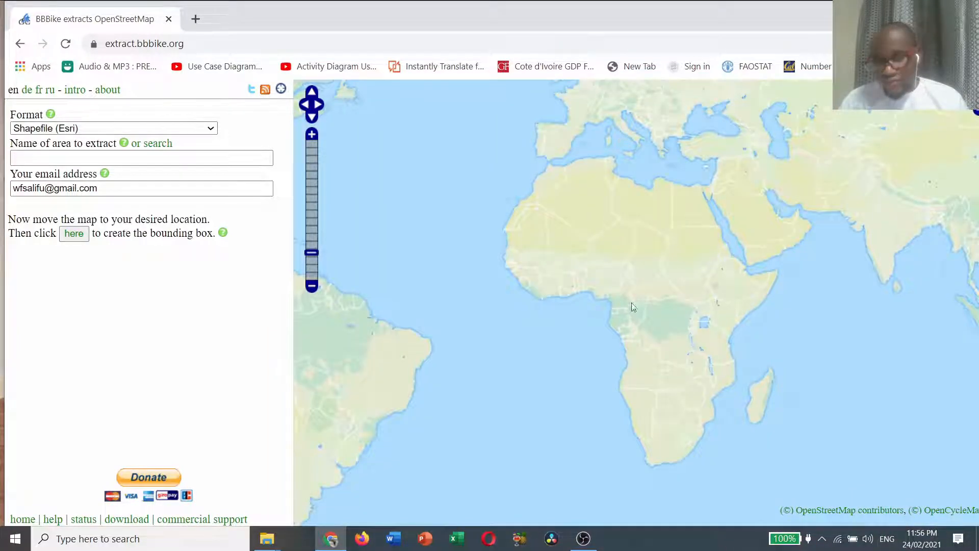
mouse_move(680, 341)
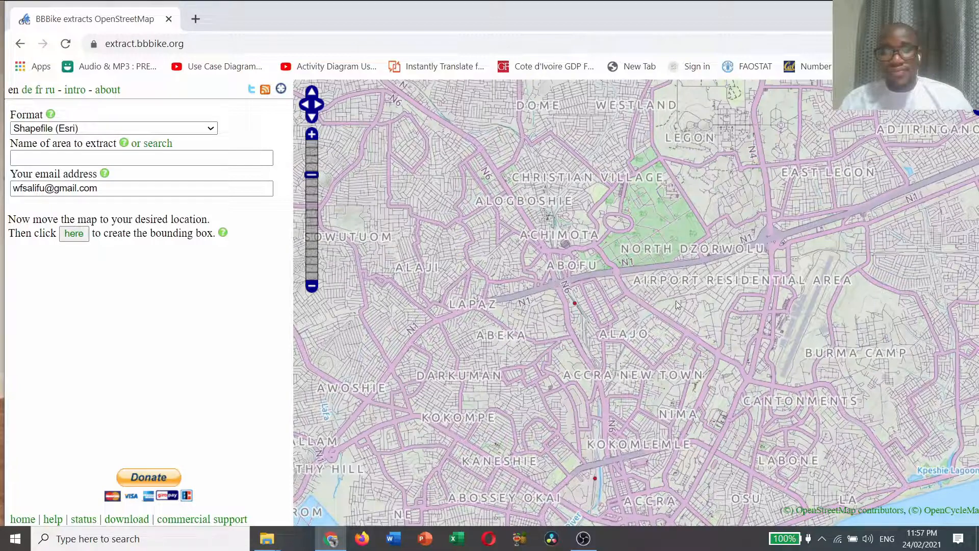
Pan the Accra map toward the Airport Residential Area streets
drag(677, 306, 568, 244)
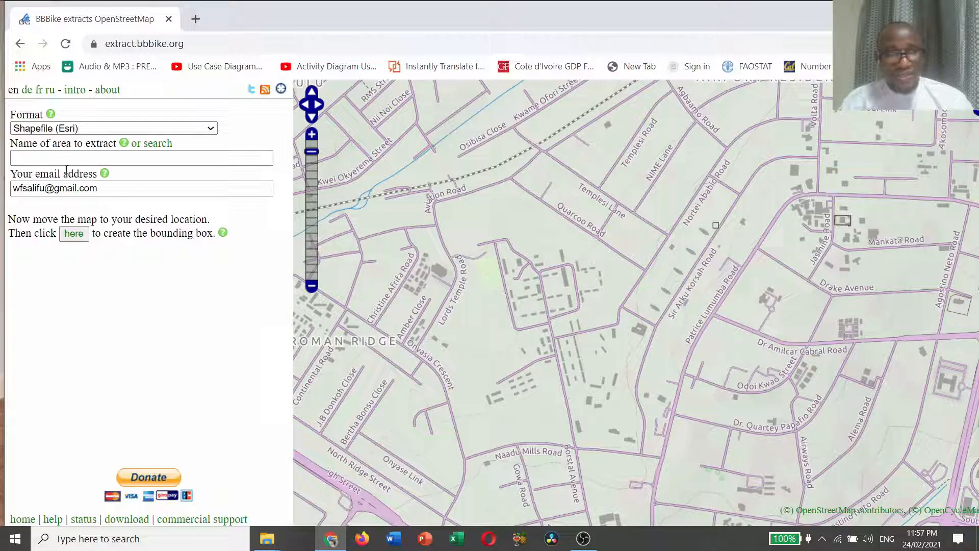
click(141, 157)
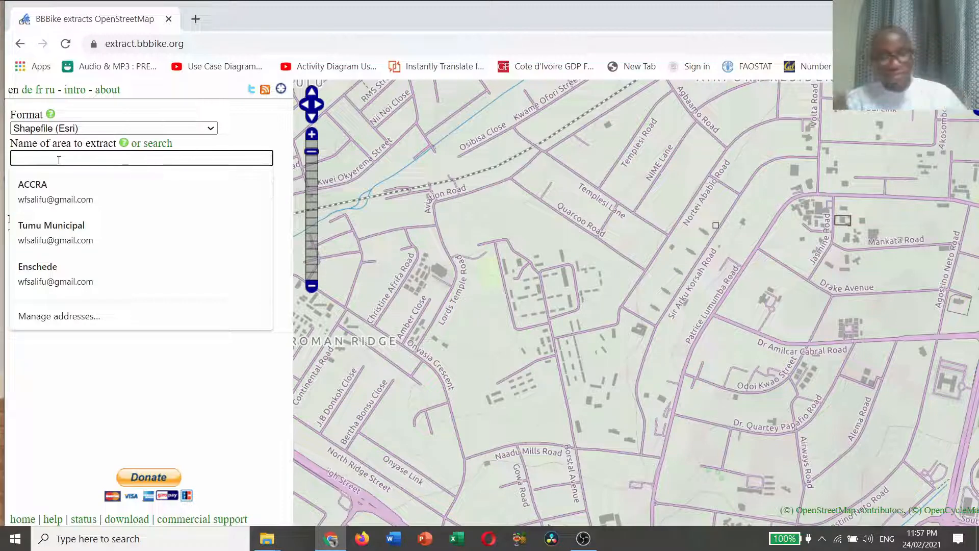
text(Airport residential area)
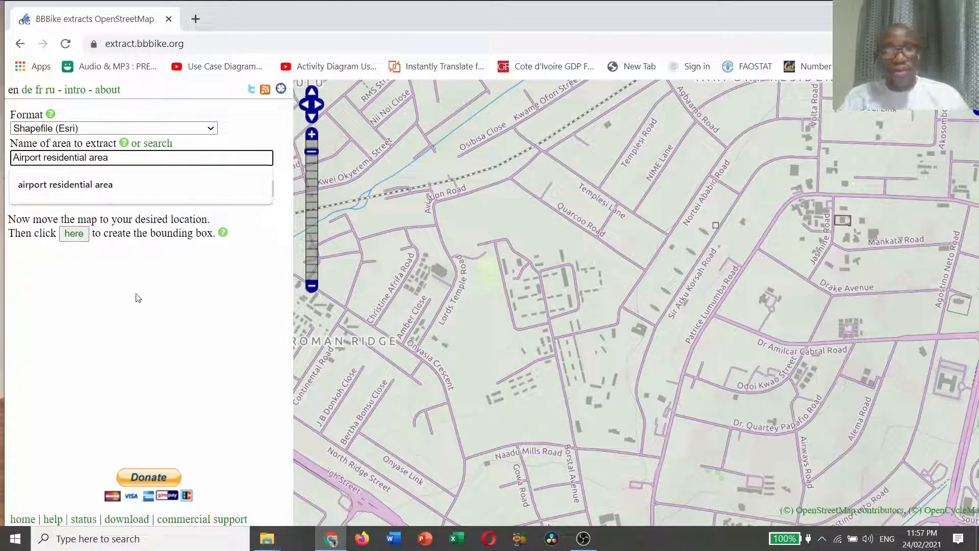
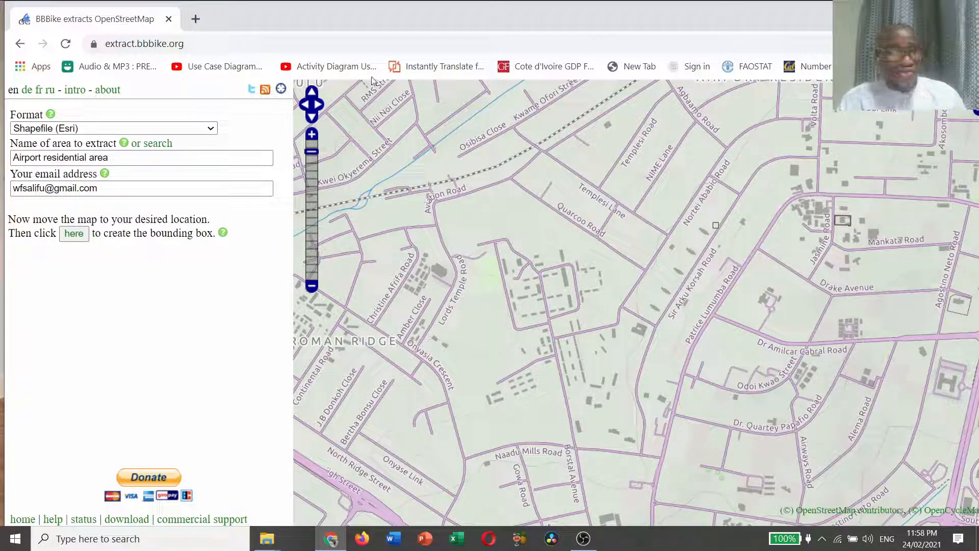
Create the bounding box and enlarge it over the wider Airport residential neighbourhood streets
click(73, 233)
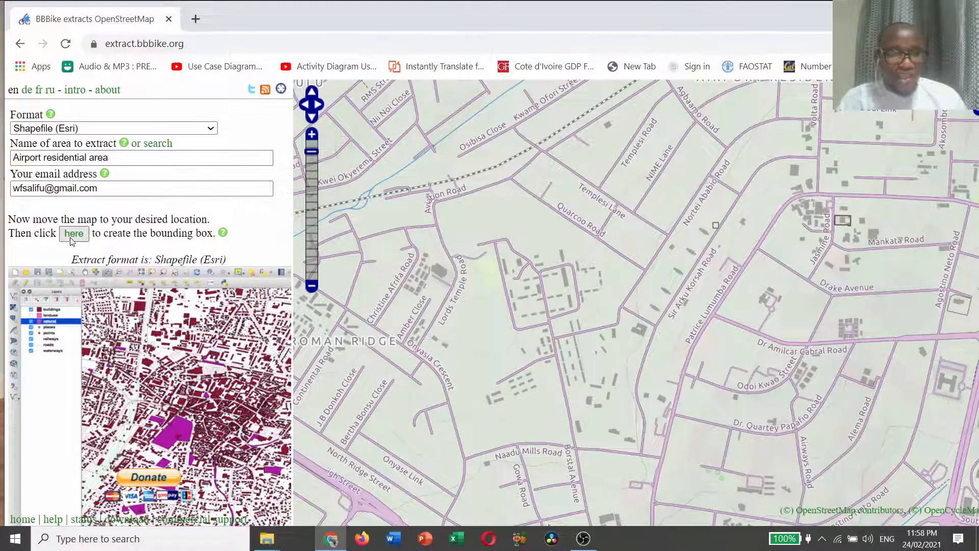
click(73, 233)
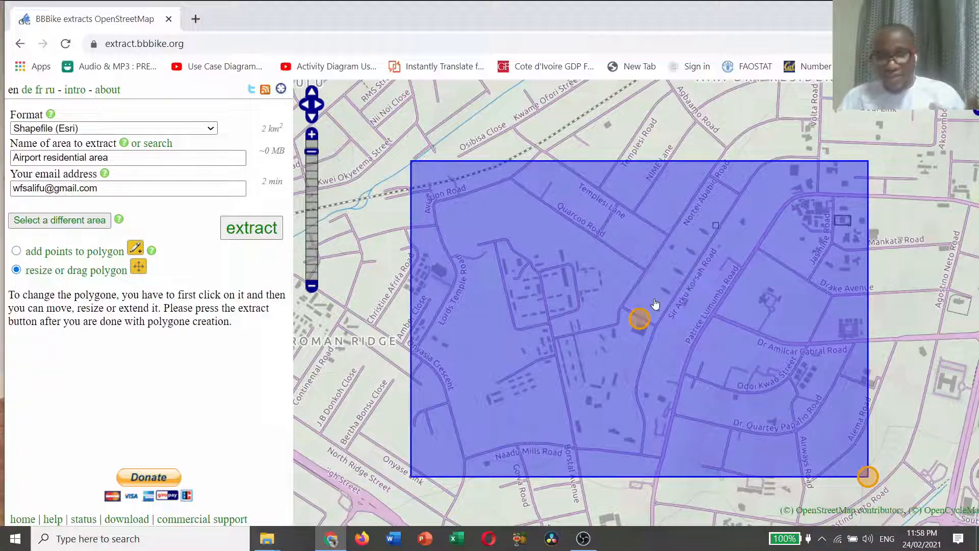
drag(640, 318, 662, 361)
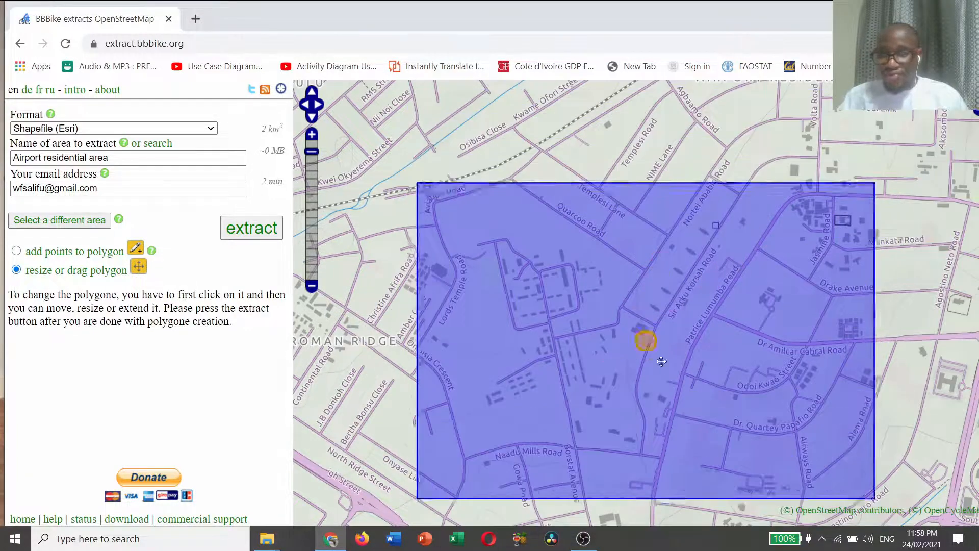
drag(647, 341, 642, 250)
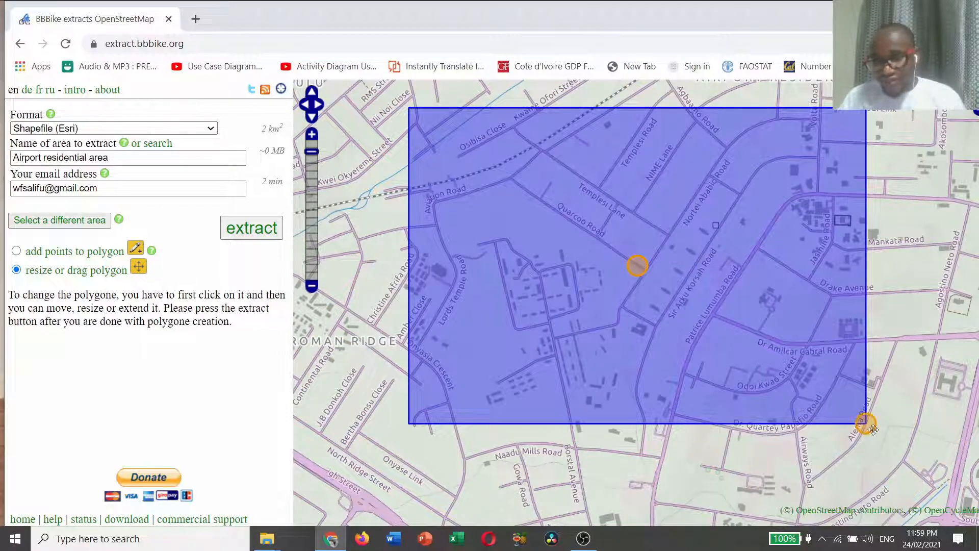
drag(868, 425, 931, 487)
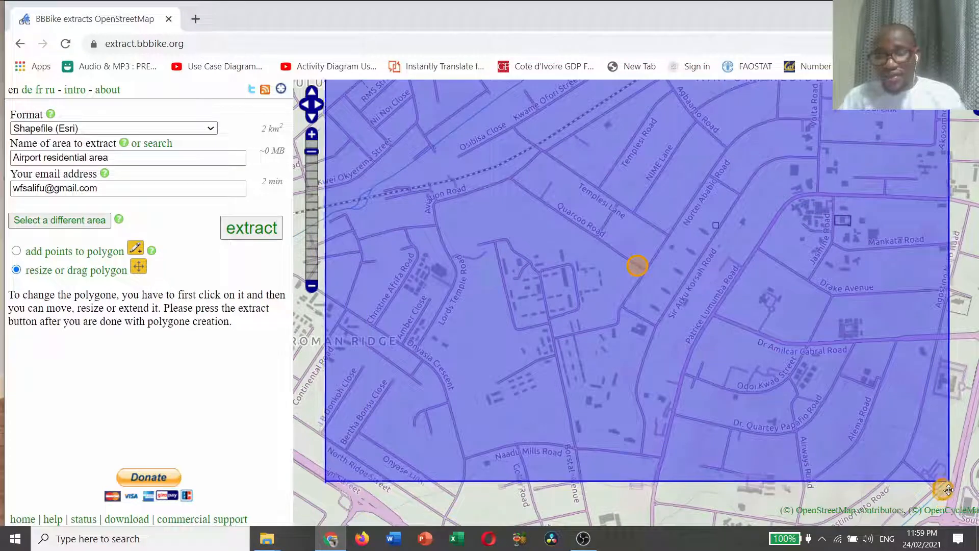
drag(947, 490, 929, 468)
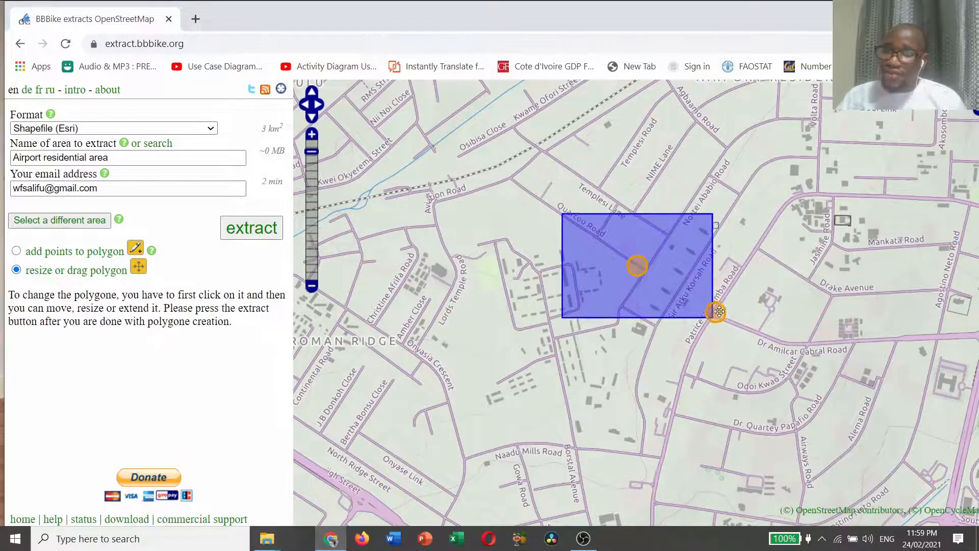
drag(719, 312, 943, 494)
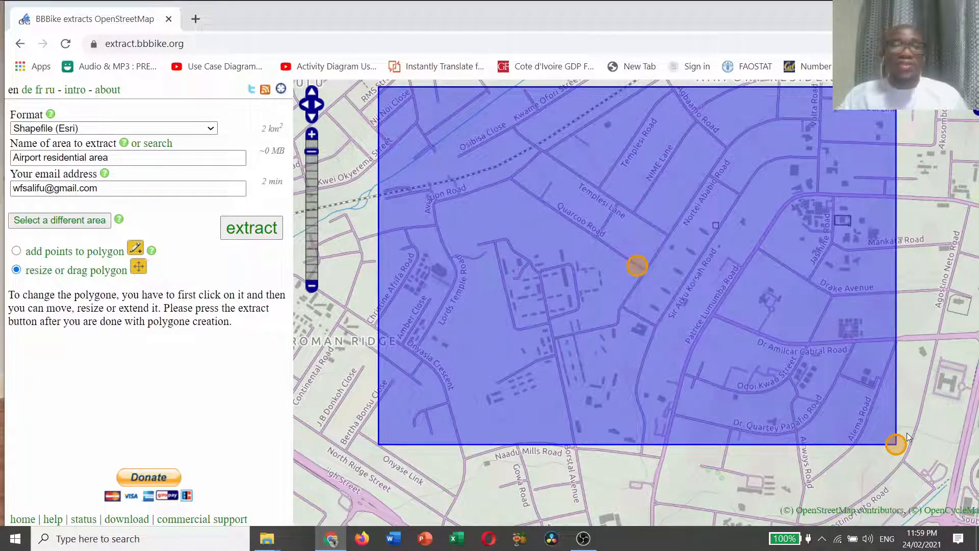
mouse_move(586, 272)
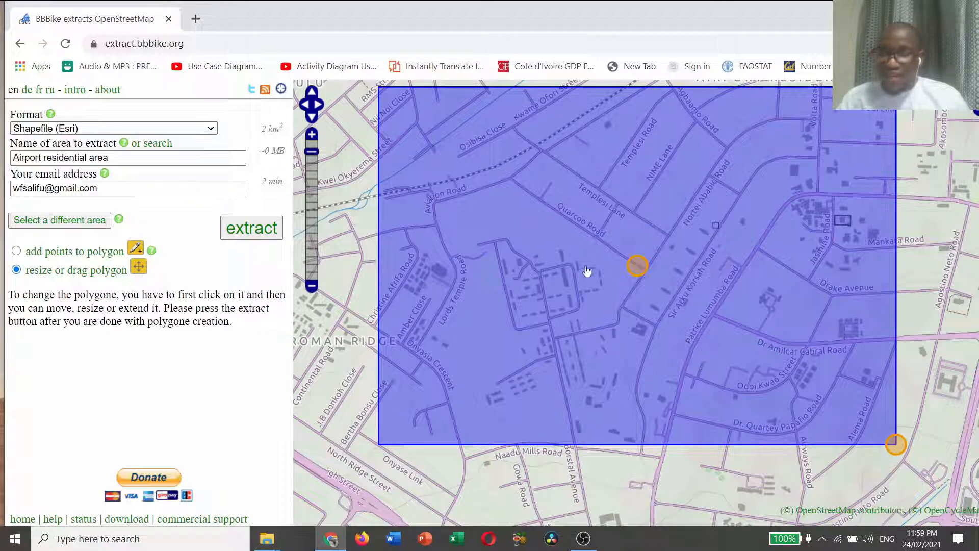
mouse_move(708, 185)
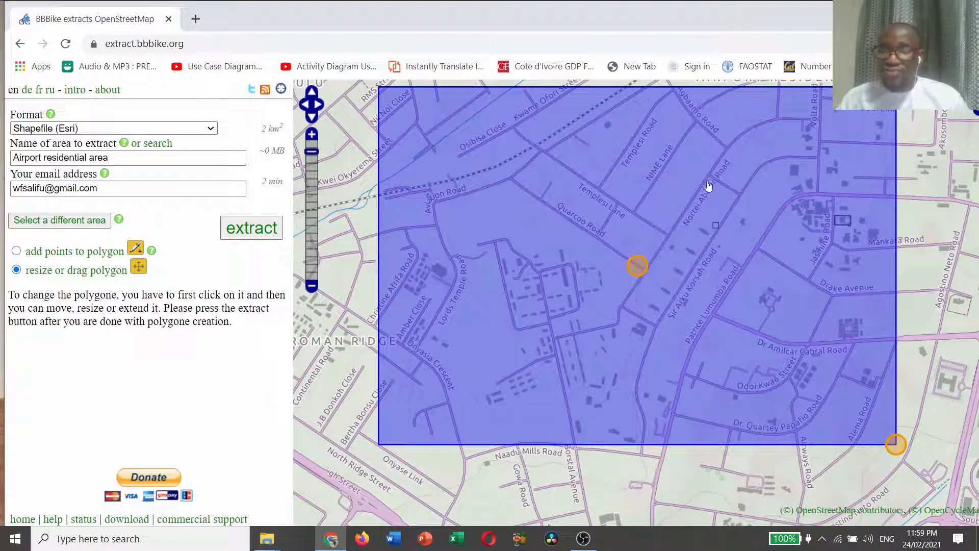
mouse_move(704, 251)
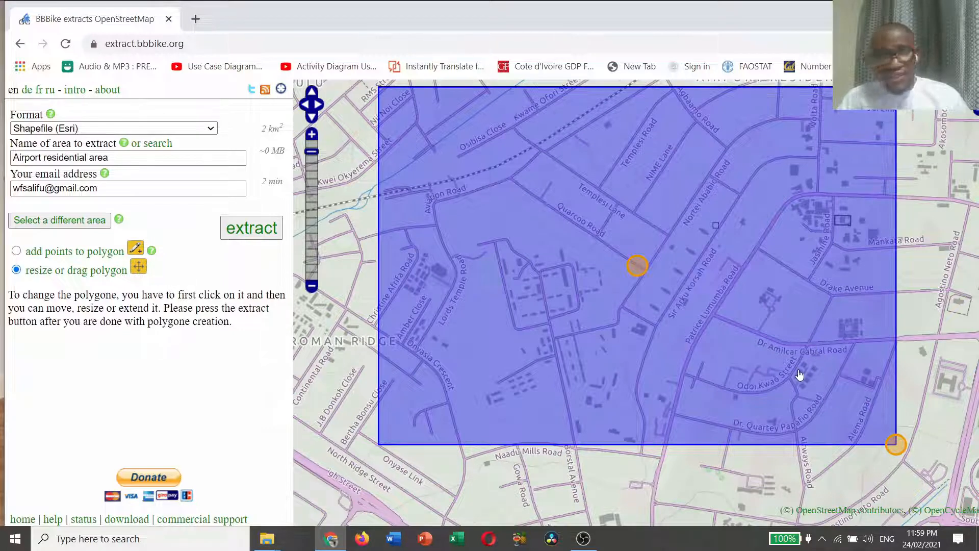
Send off the extract request for the selected area
click(251, 228)
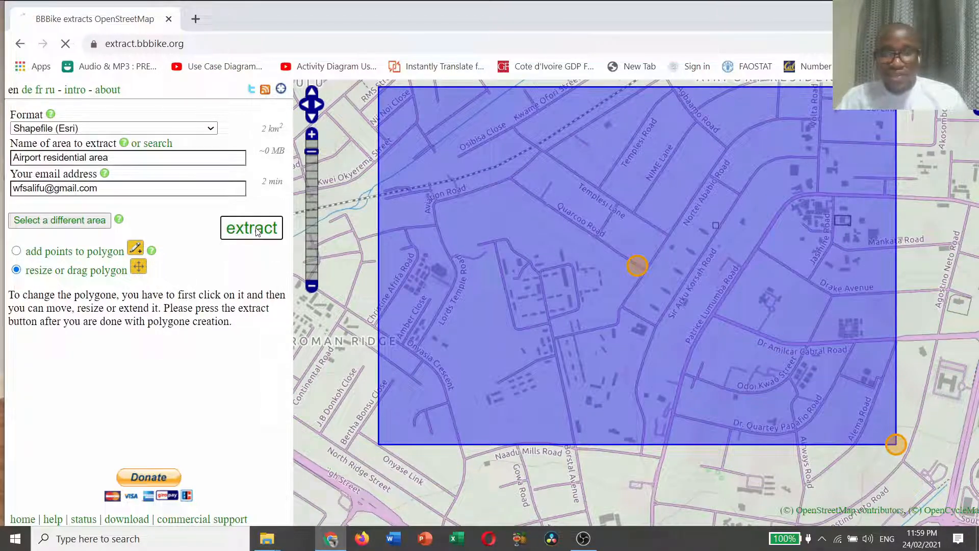
Resubmit the request and highlight the confirmation paragraph about the 2–7 minute wait and email notice
click(251, 228)
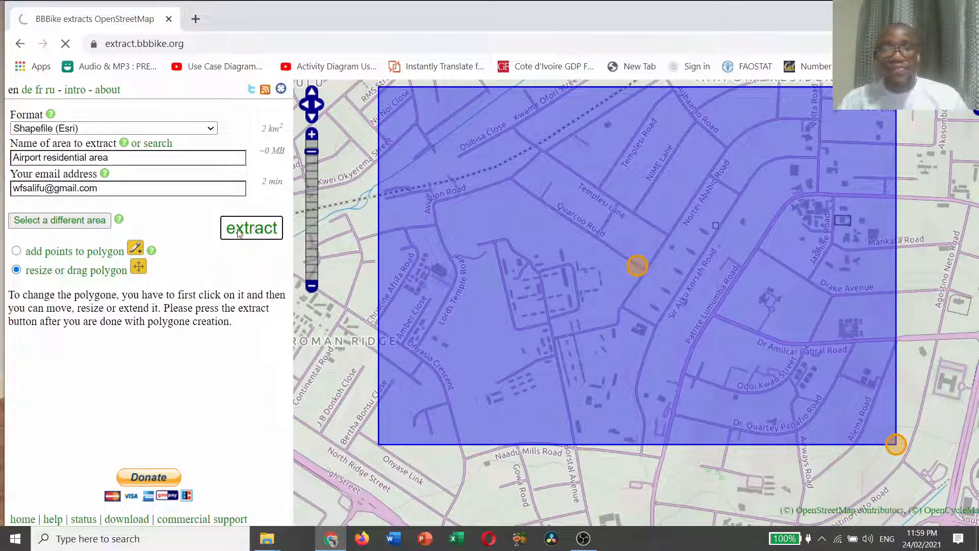
click(251, 228)
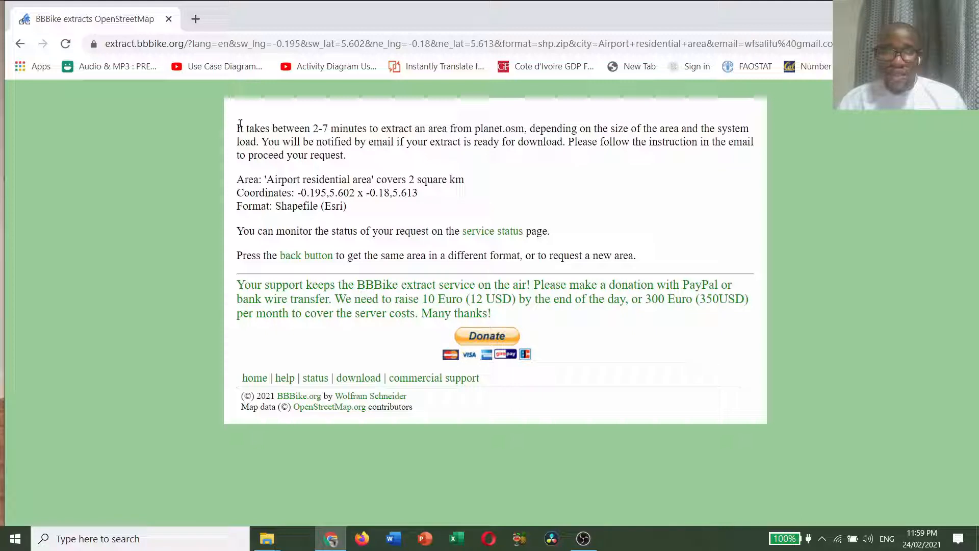
drag(238, 129, 288, 128)
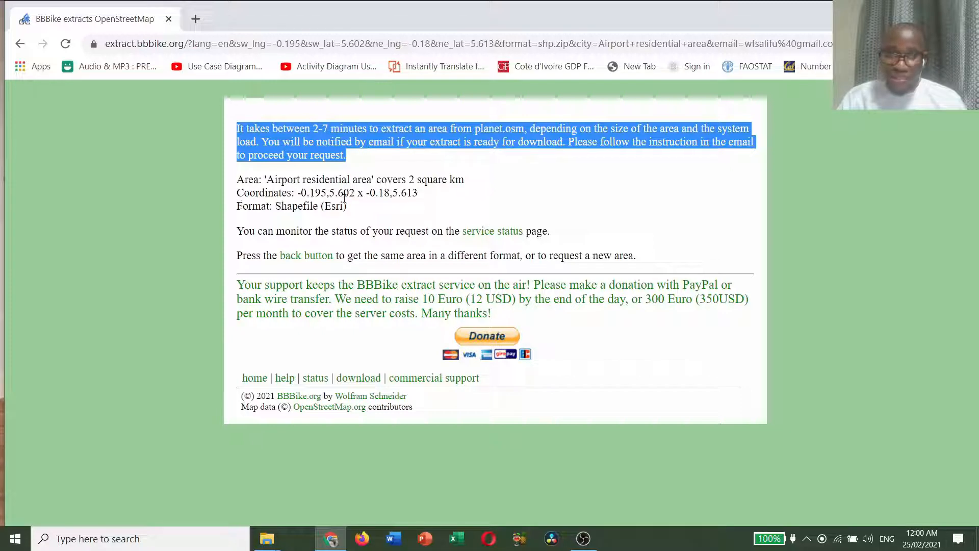
mouse_move(241, 228)
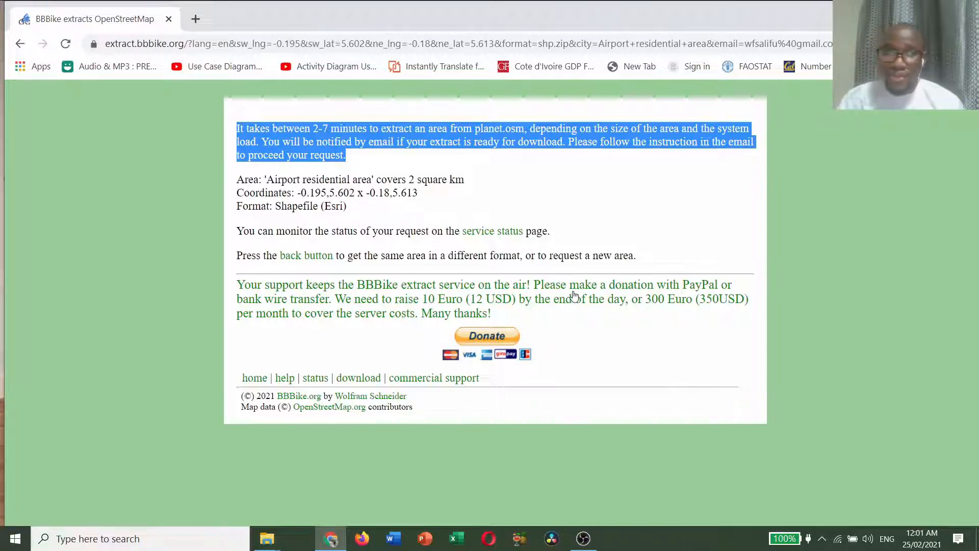
mouse_move(680, 288)
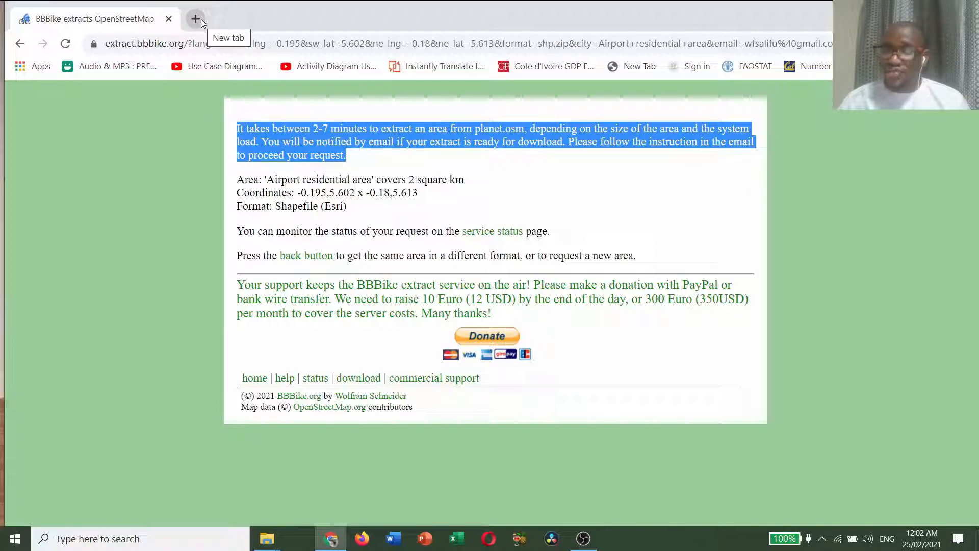
In a new tab, view the Gmail BBBike email with the Airport residential area shp.zip download link
click(196, 18)
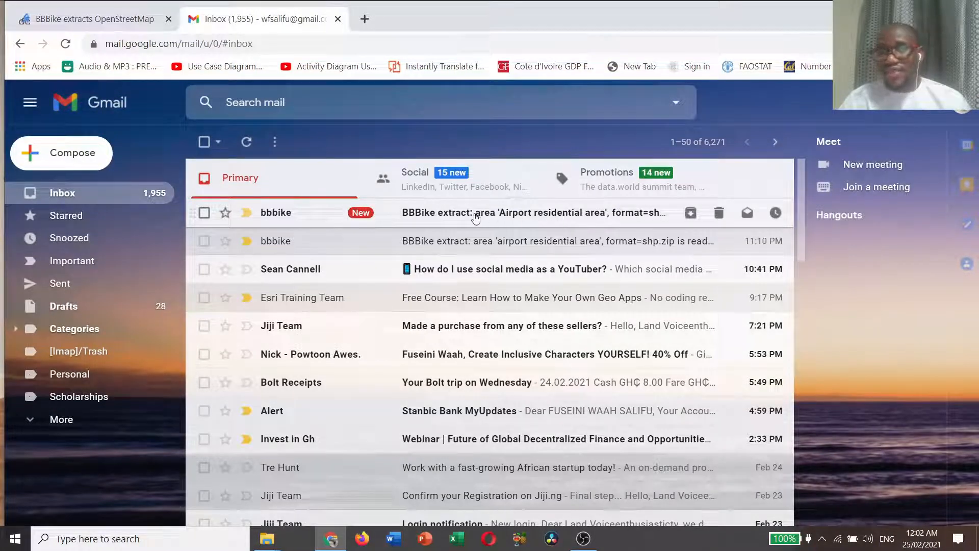
click(534, 213)
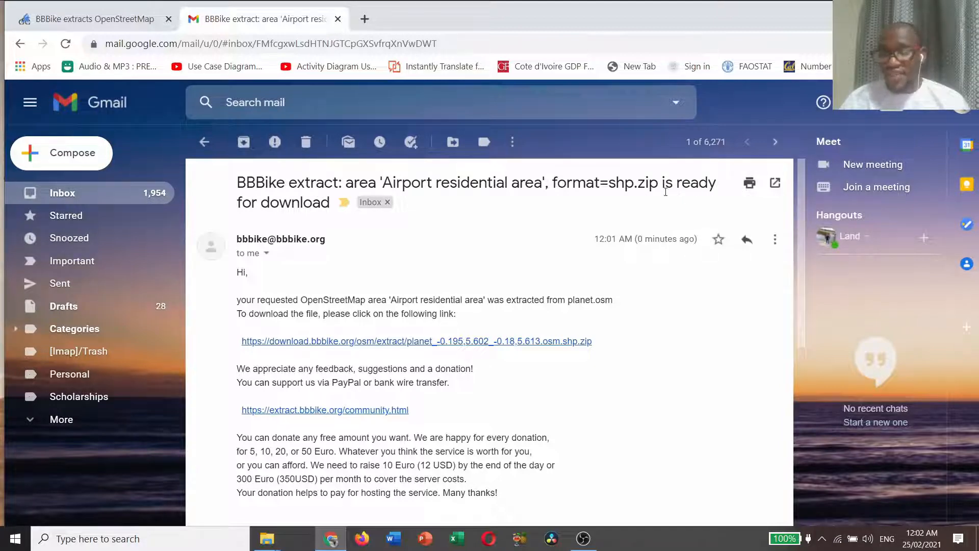
scroll(down, 3)
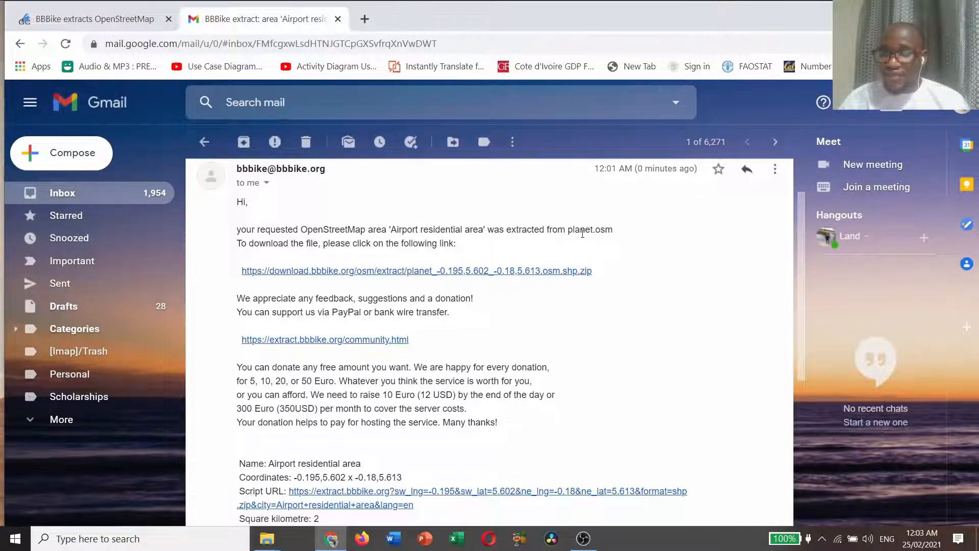
mouse_move(623, 244)
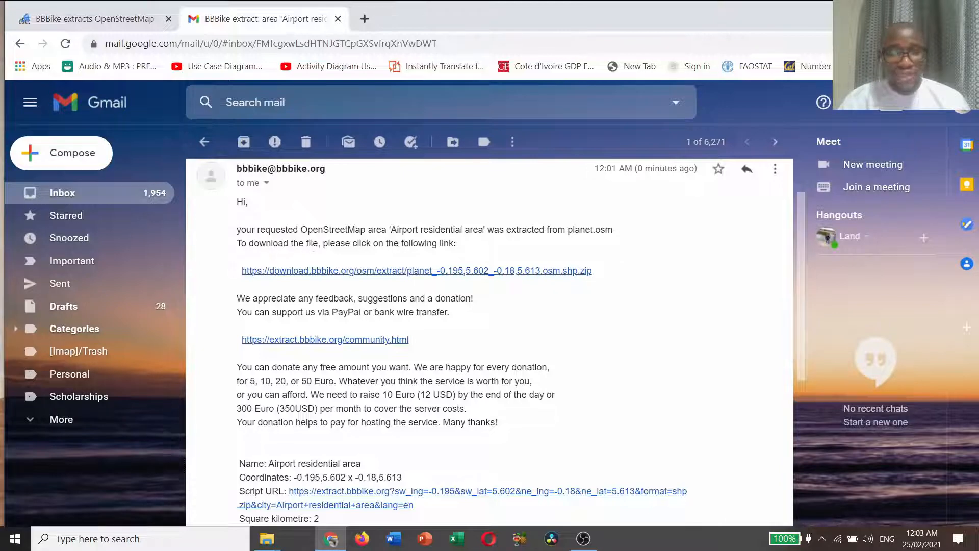
mouse_move(445, 254)
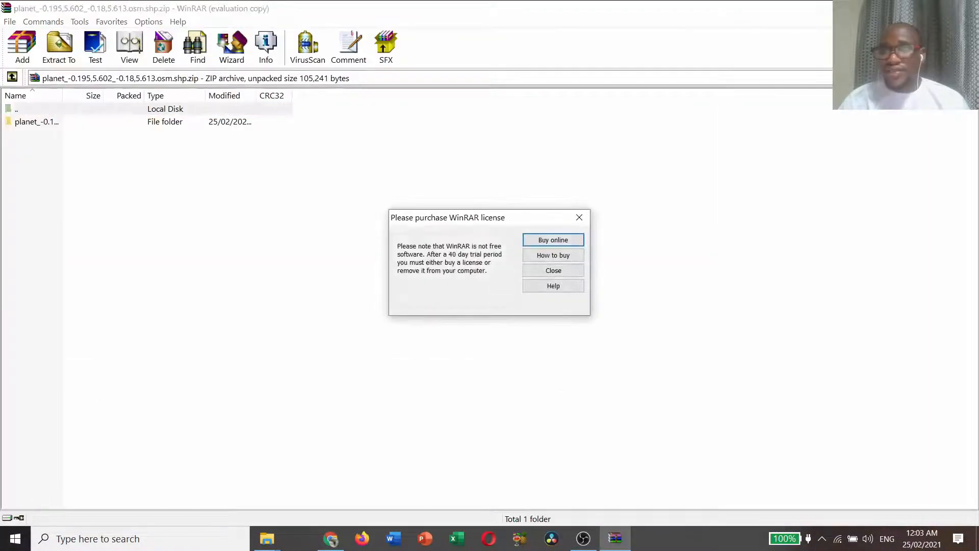
click(552, 269)
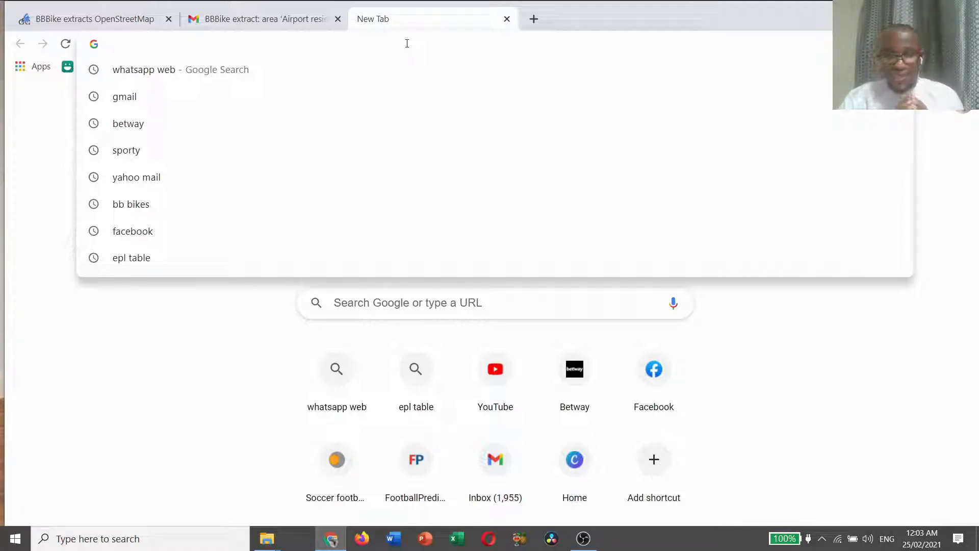
Enter 'diva' in the address bar to reach the DIVA-GIS download page
text(diva-gis.org/datadown)
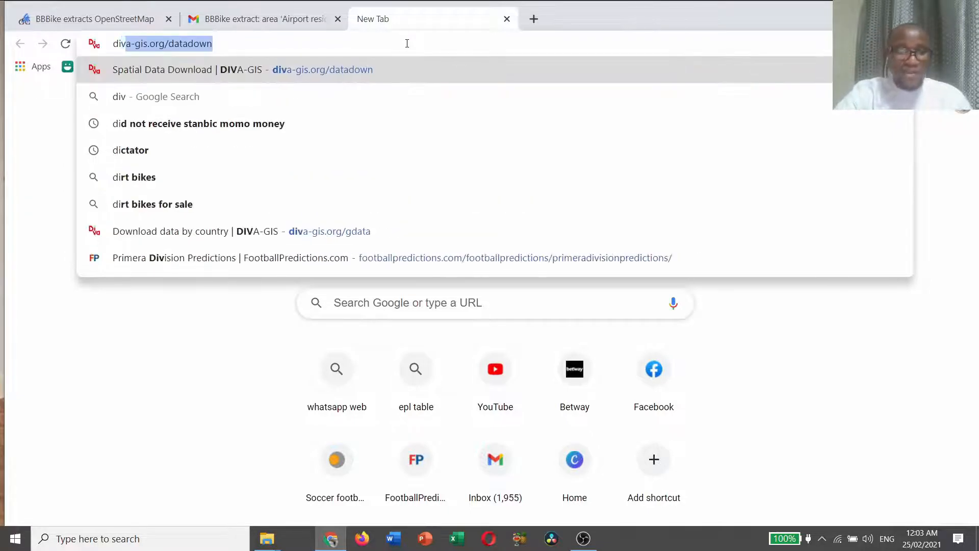
text(a-gis.org/gdata)
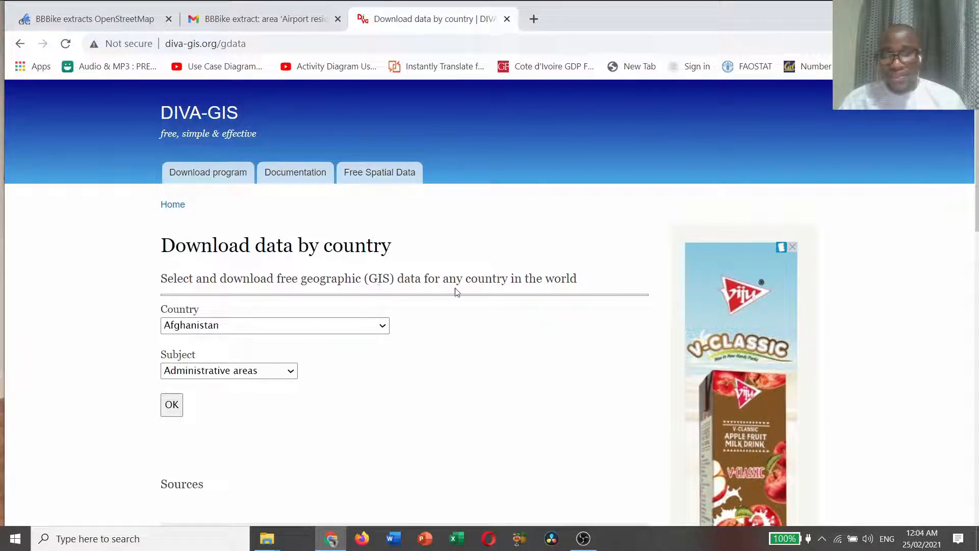
mouse_move(487, 296)
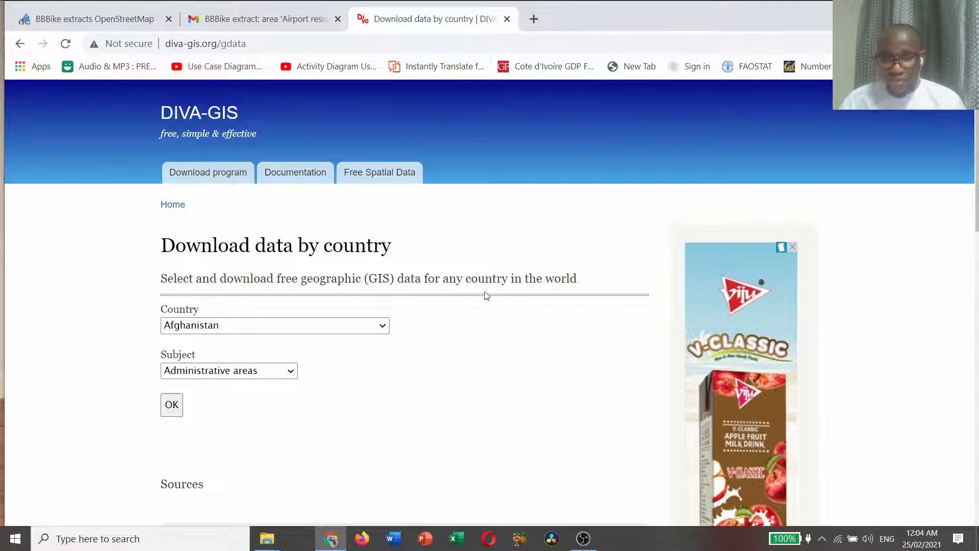
Choose Ghana as the country and bring up the subject list of data layers
click(275, 324)
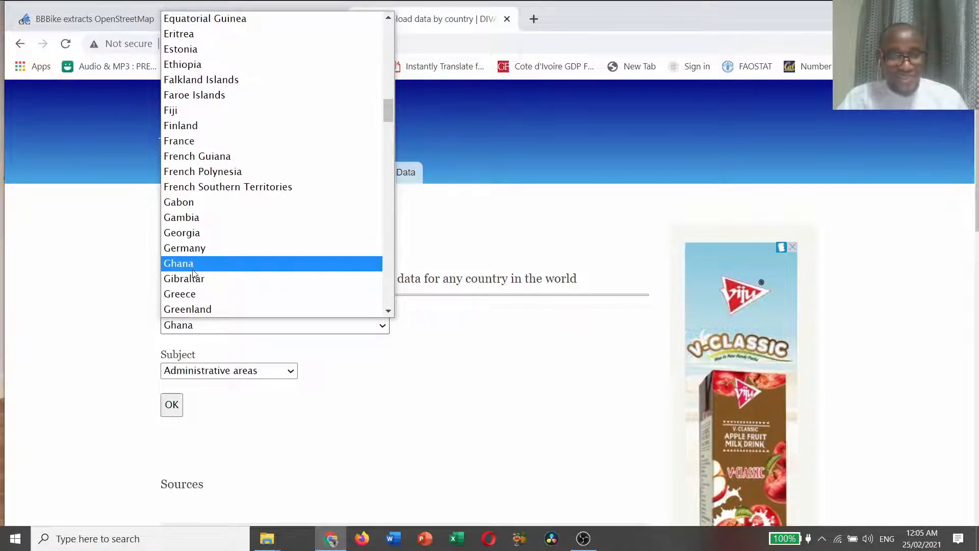
click(178, 263)
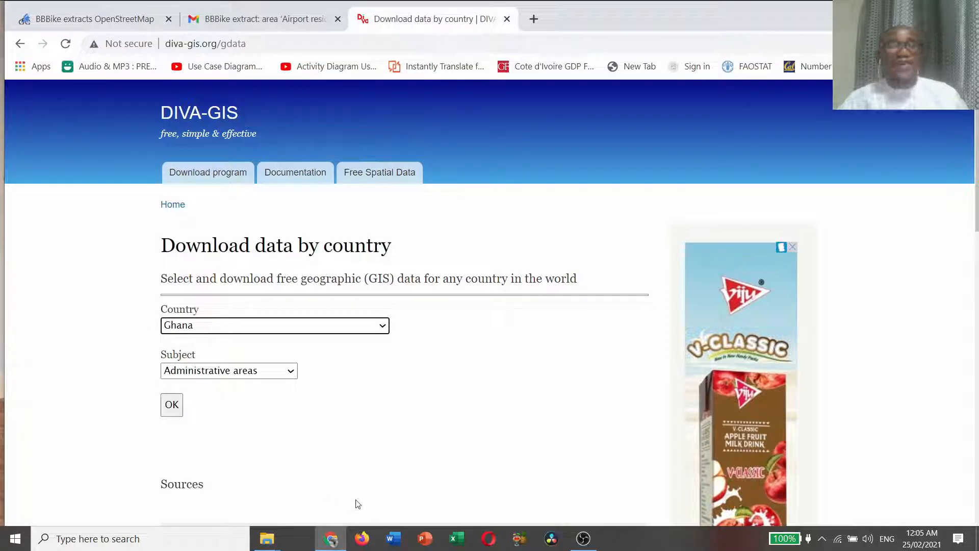
click(228, 370)
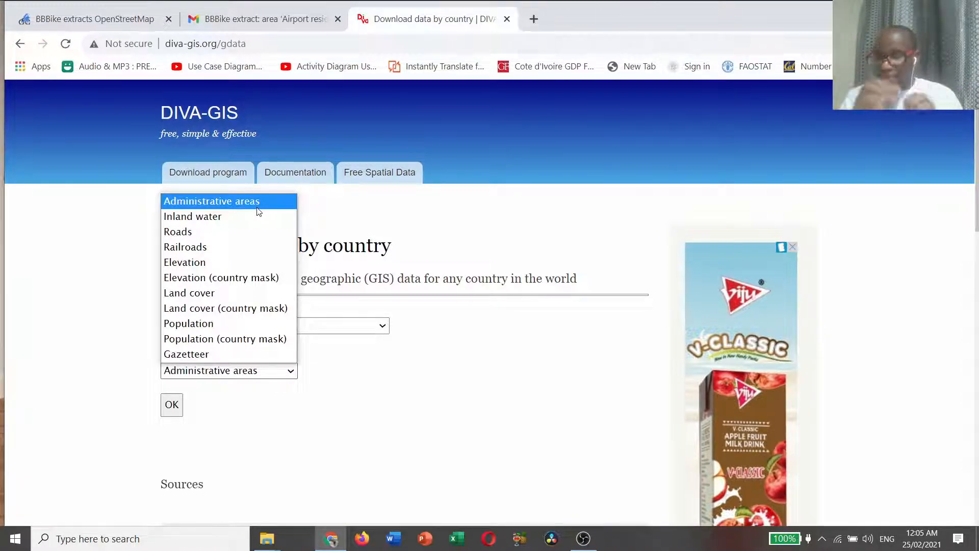
mouse_move(192, 216)
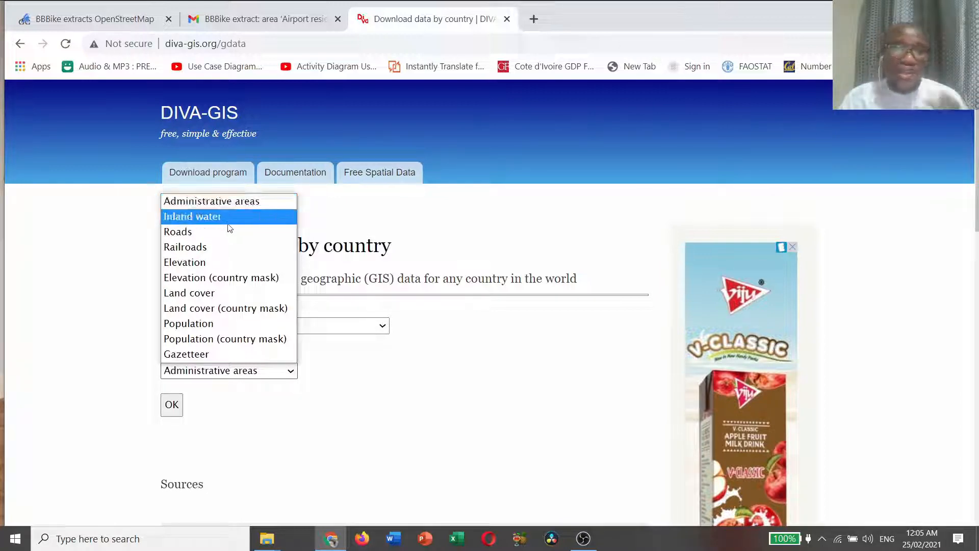
mouse_move(177, 231)
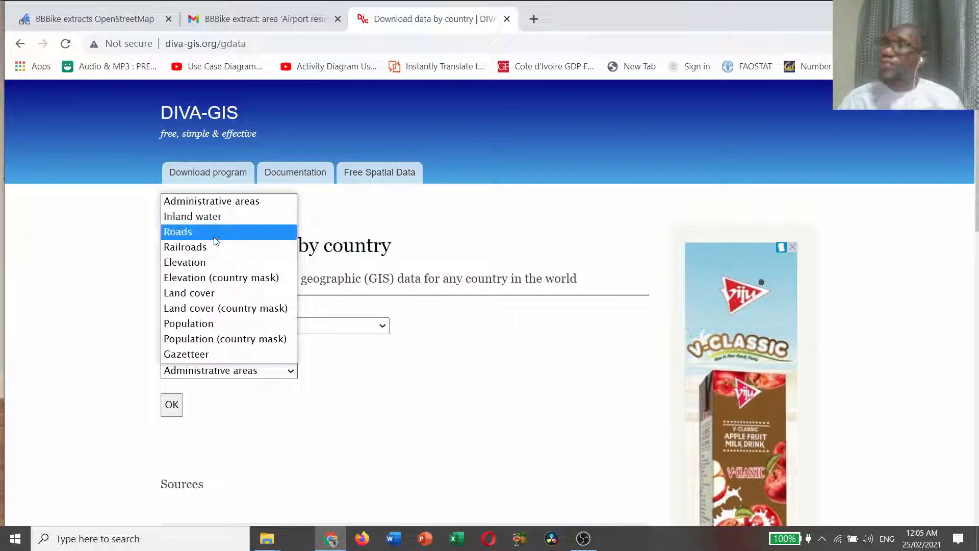
mouse_move(201, 247)
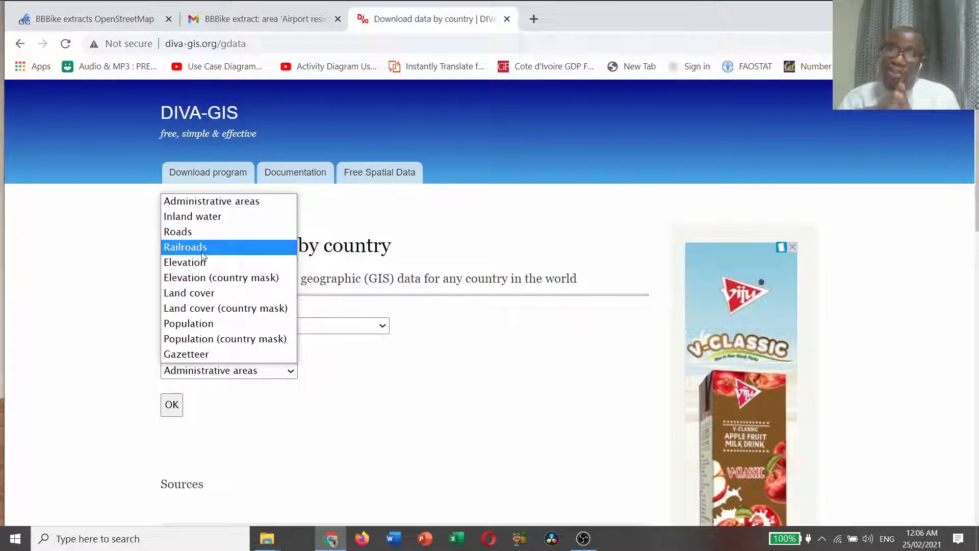
mouse_move(185, 262)
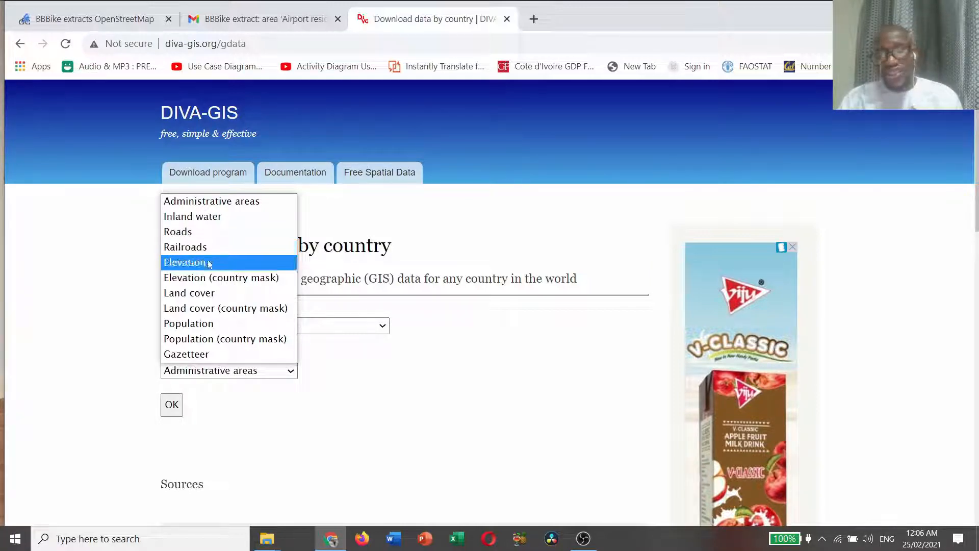
mouse_move(188, 293)
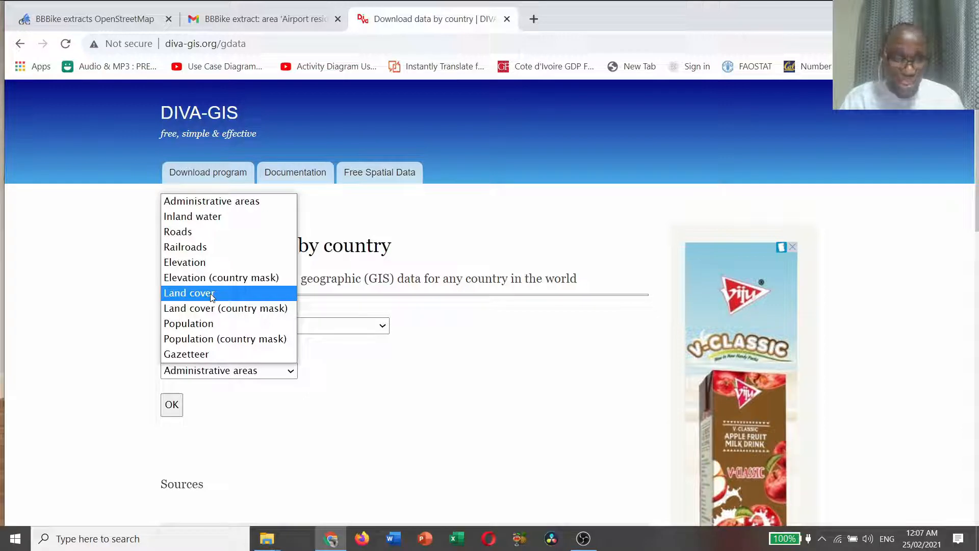
mouse_move(189, 323)
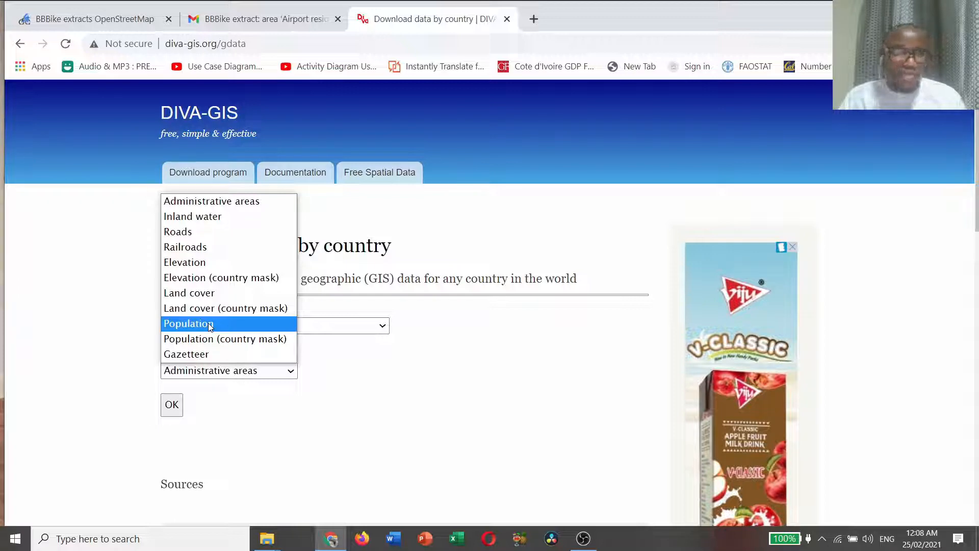
mouse_move(211, 201)
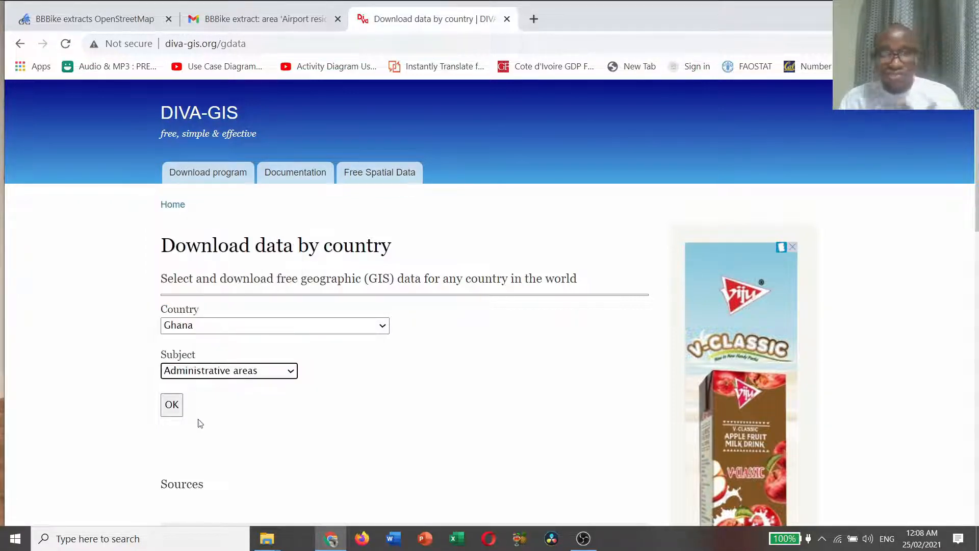
mouse_move(208, 435)
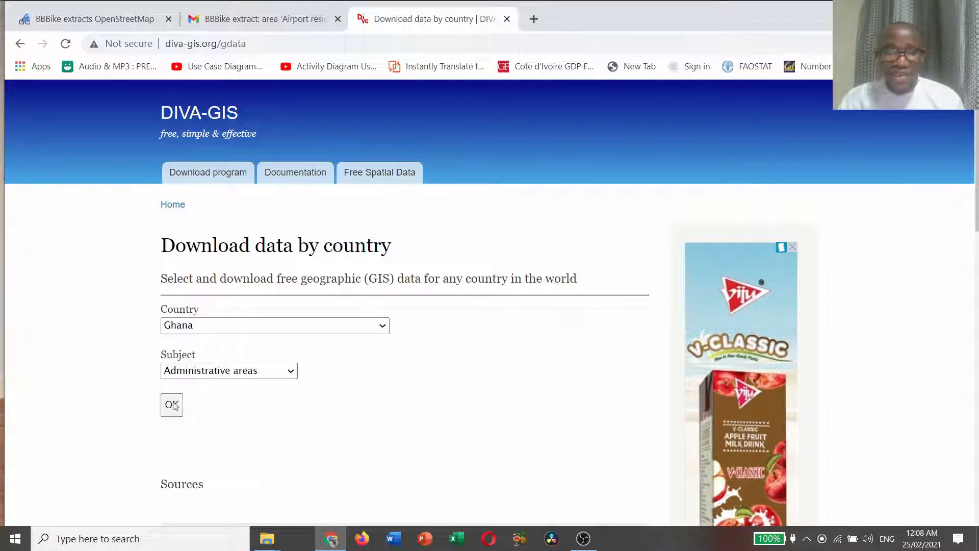
Submit the Ghana administrative areas request and download the GHA_adm zip archive
click(171, 405)
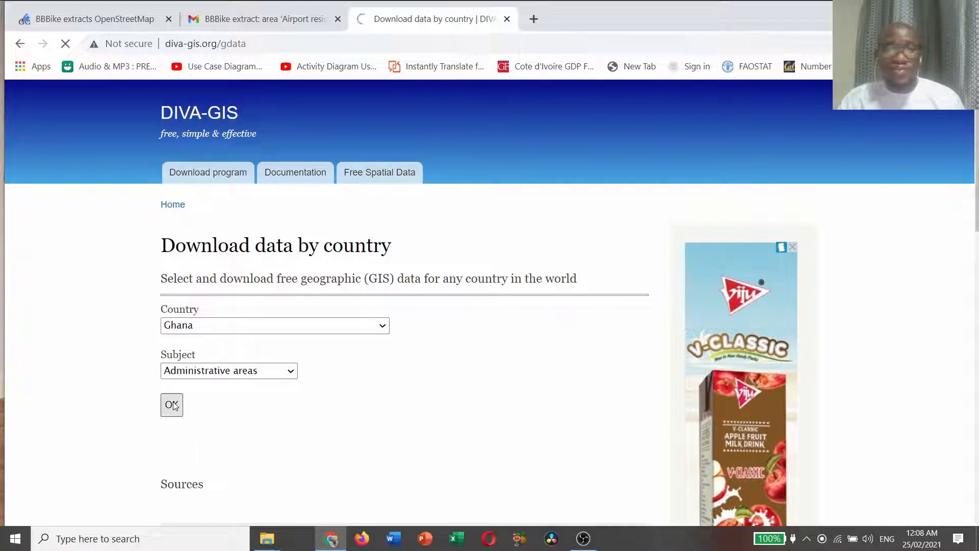
click(171, 405)
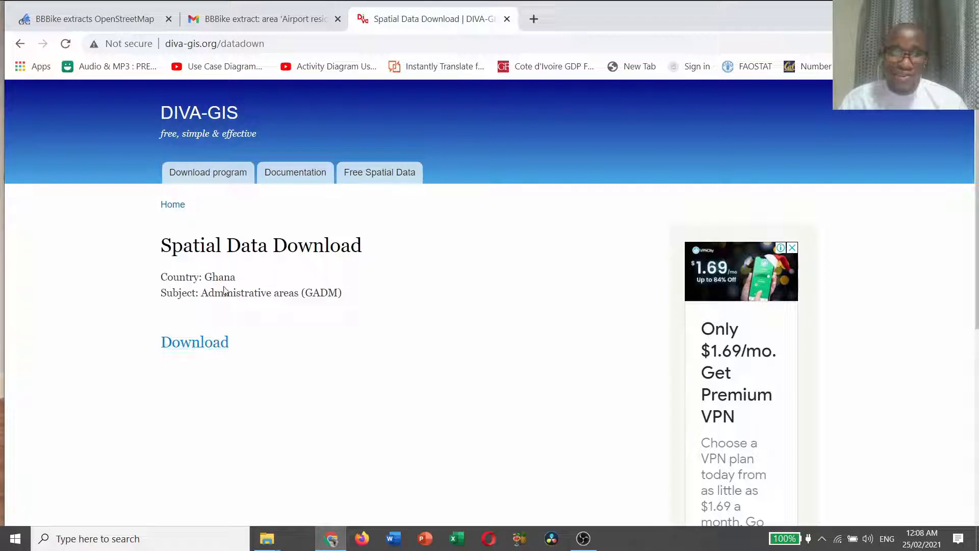
mouse_move(315, 304)
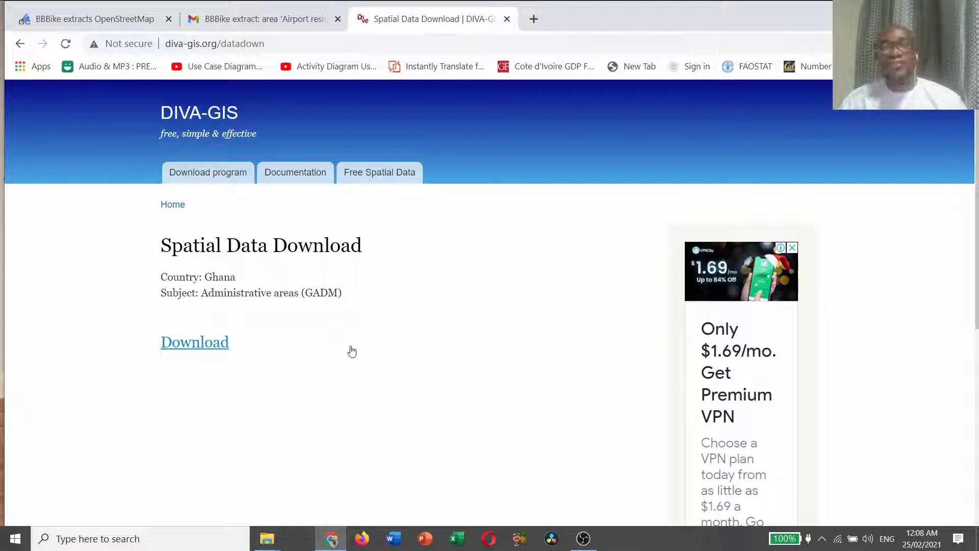
click(193, 341)
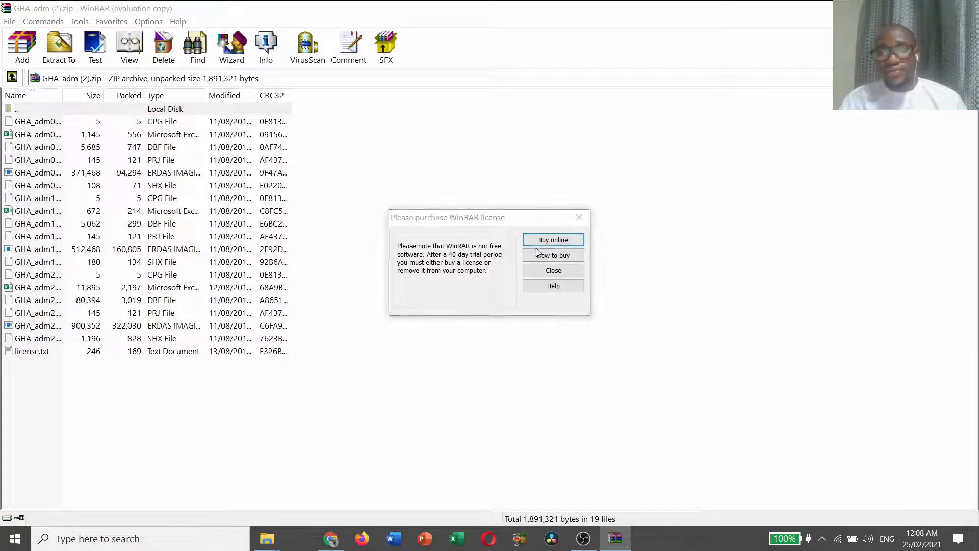
Dismiss the WinRAR licence reminder and request Ghana Population data, downloading GHA_pop.zip
click(552, 269)
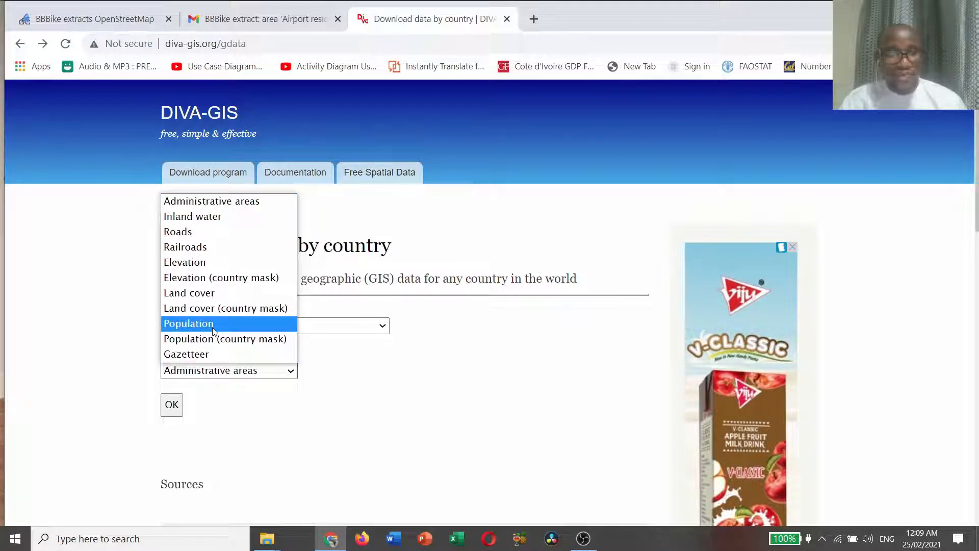
click(188, 323)
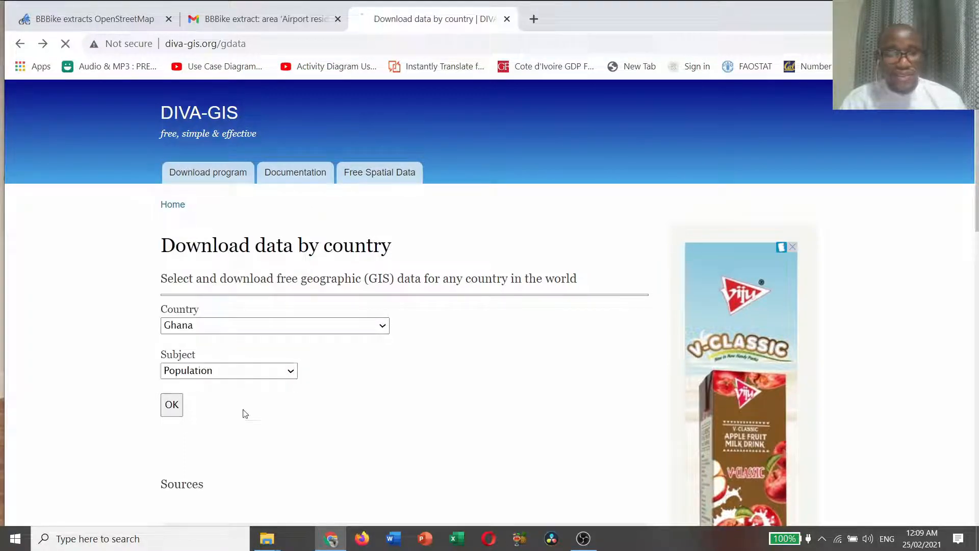
click(172, 405)
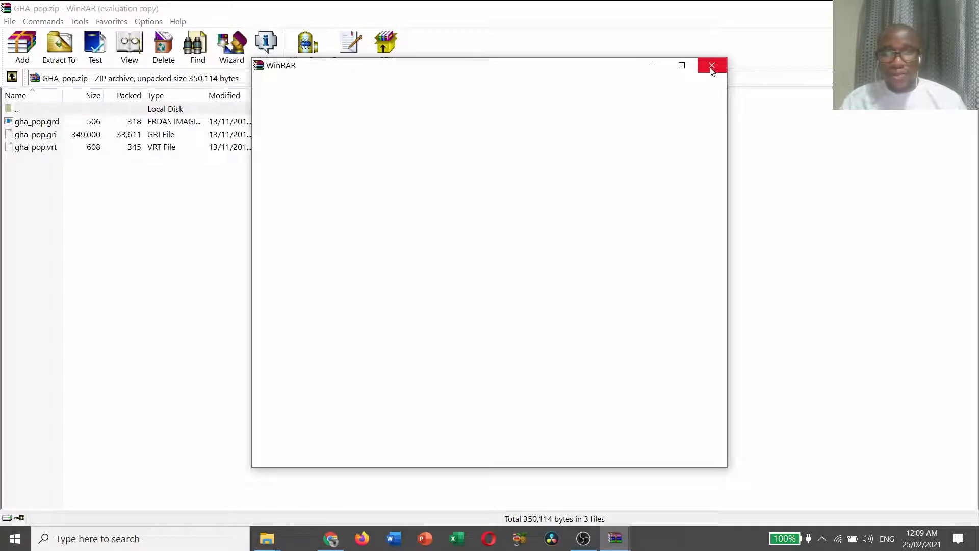
Close the licence reminder window and the population archive, returning to the desktop
click(711, 65)
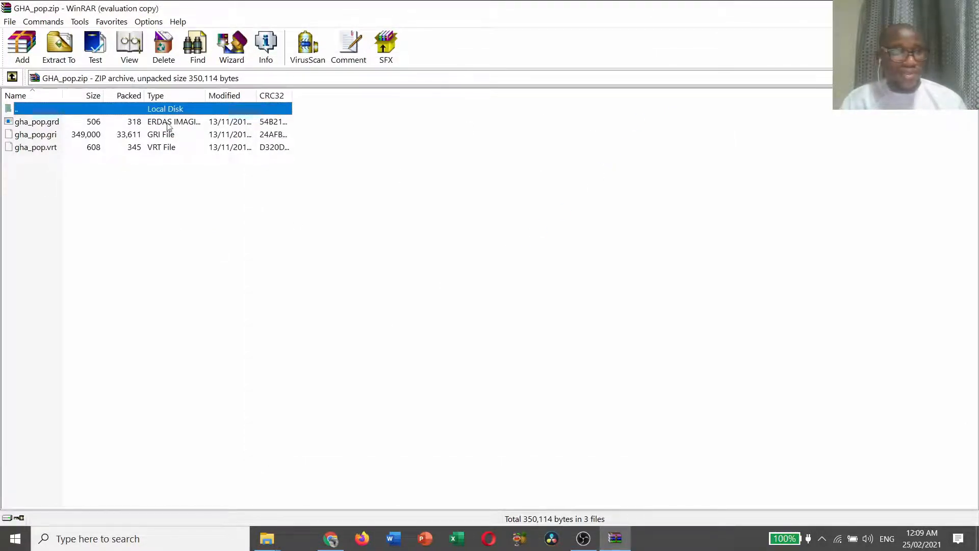
click(330, 539)
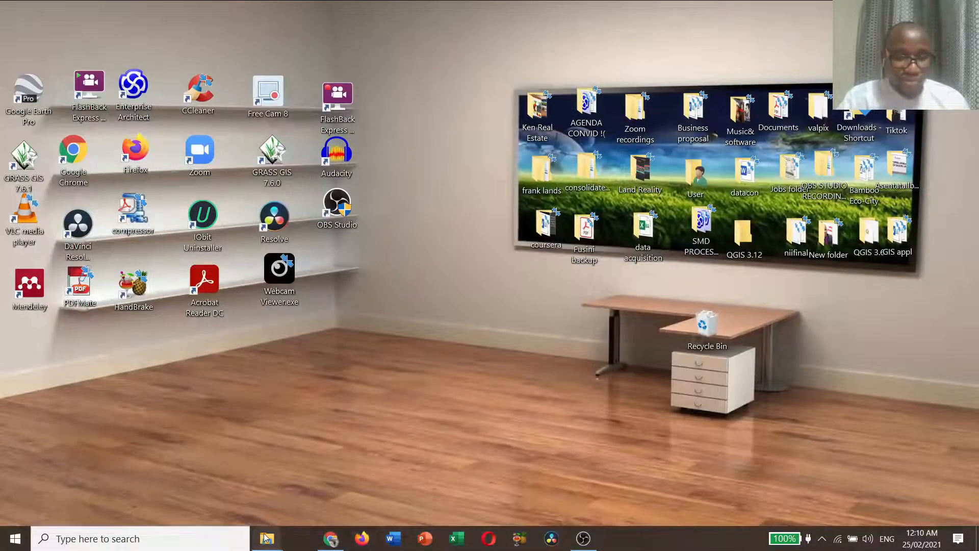
Select today's three downloads in Downloads — GHA_adm, GHA_pop and the planet extract — and bring up their actions
click(266, 538)
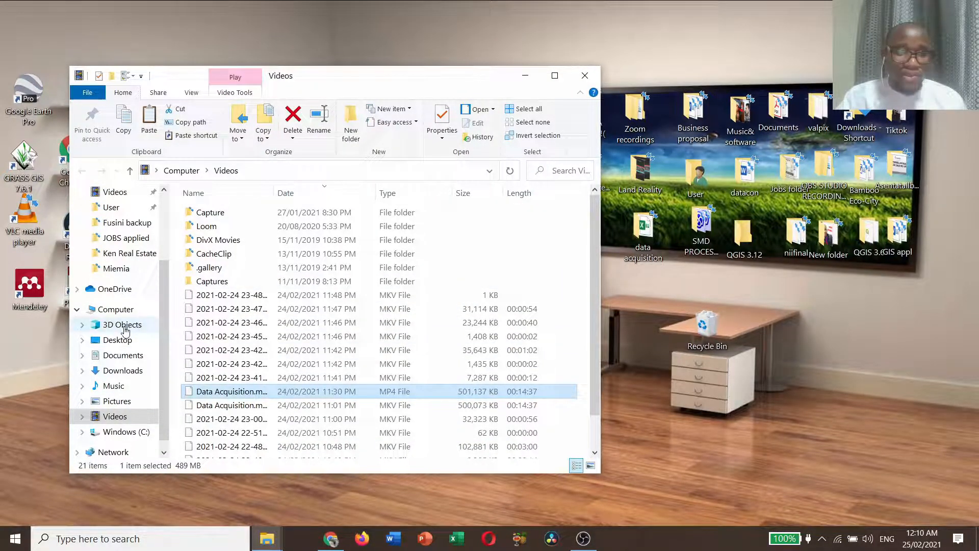
mouse_move(124, 302)
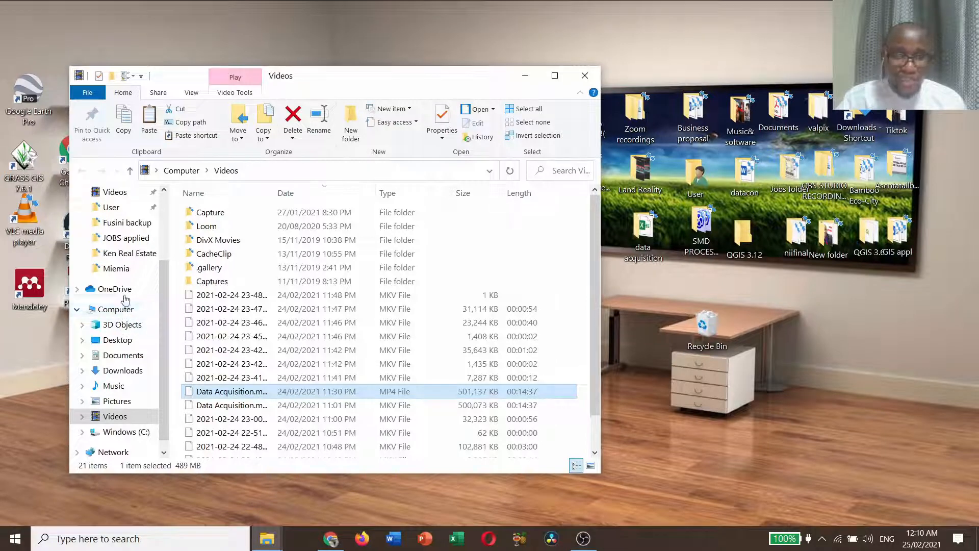
click(123, 370)
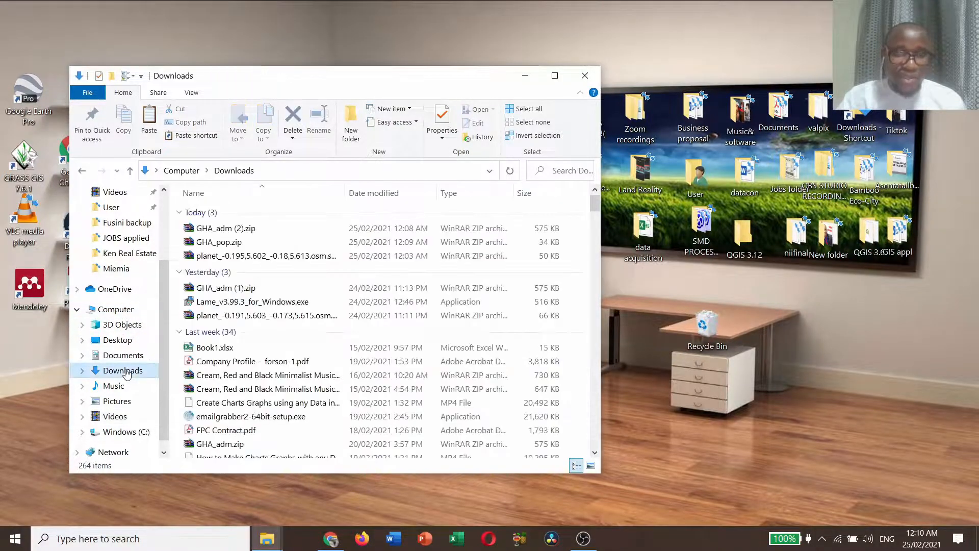
click(226, 227)
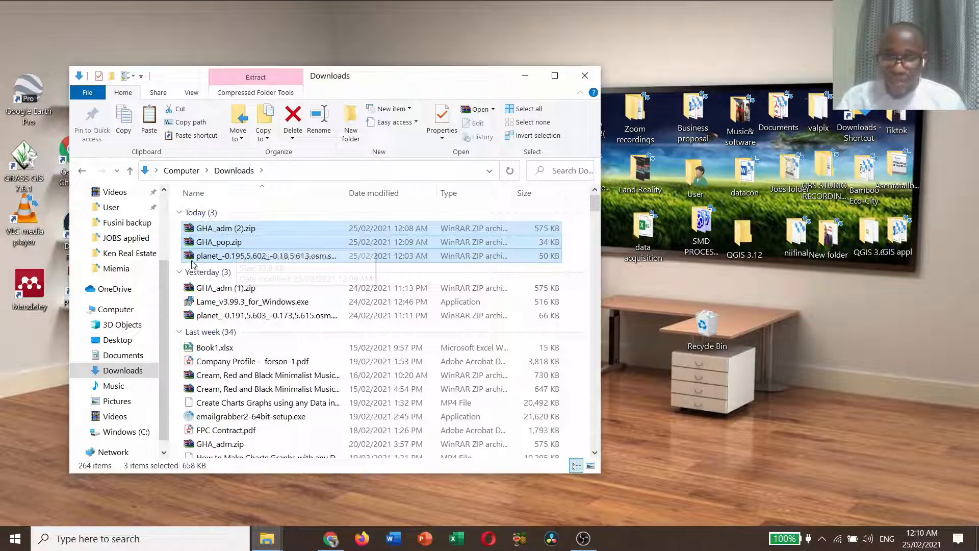
mouse_move(262, 255)
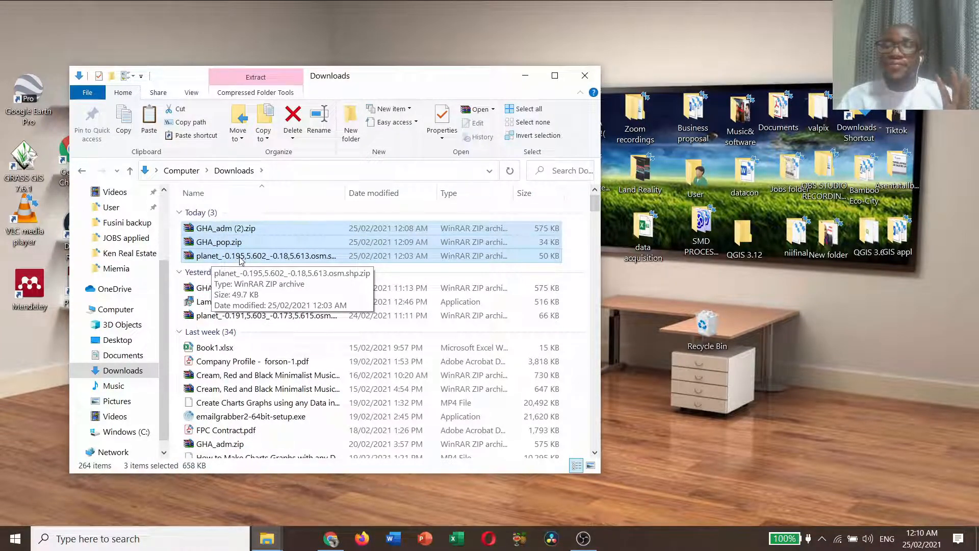
right_click(241, 255)
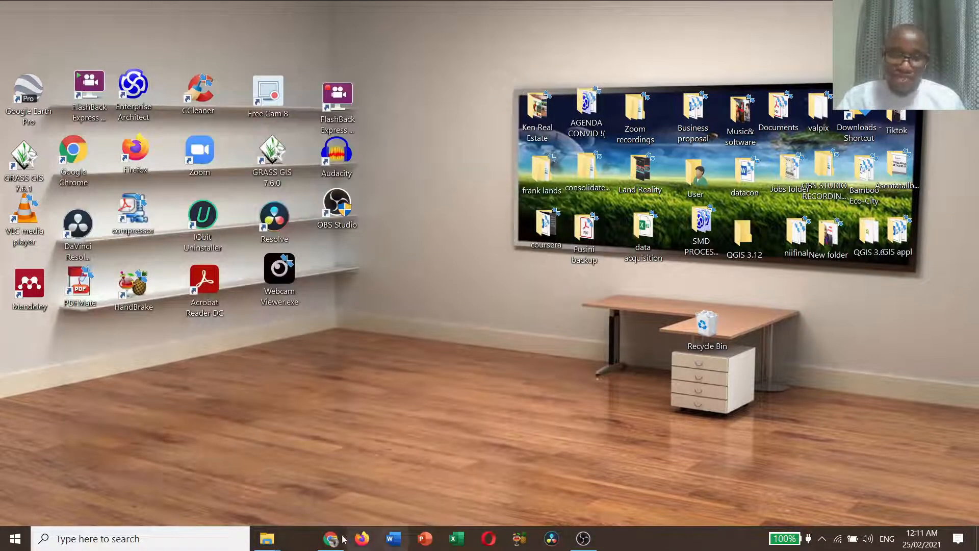
Navigate from Desktop into Fusini backup and open the realestate project folder
click(268, 539)
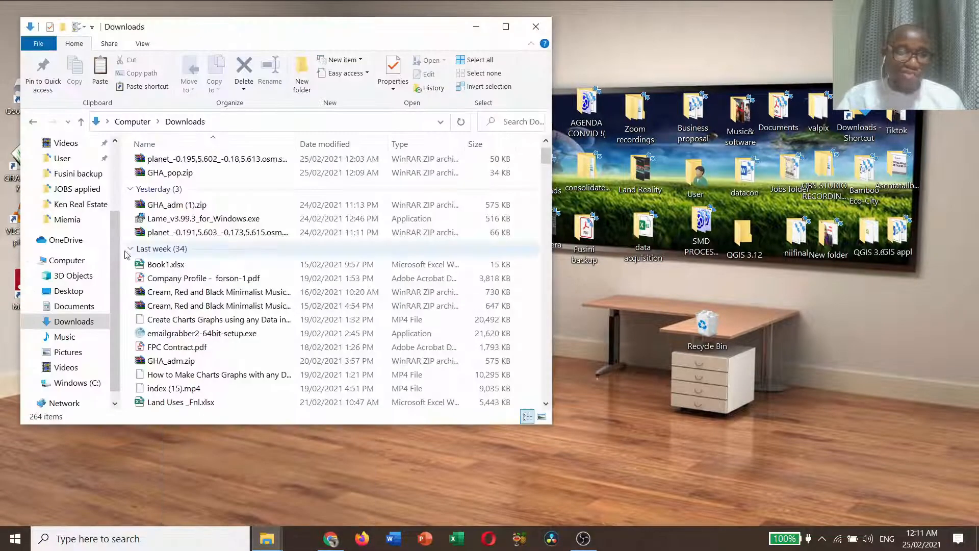
click(69, 291)
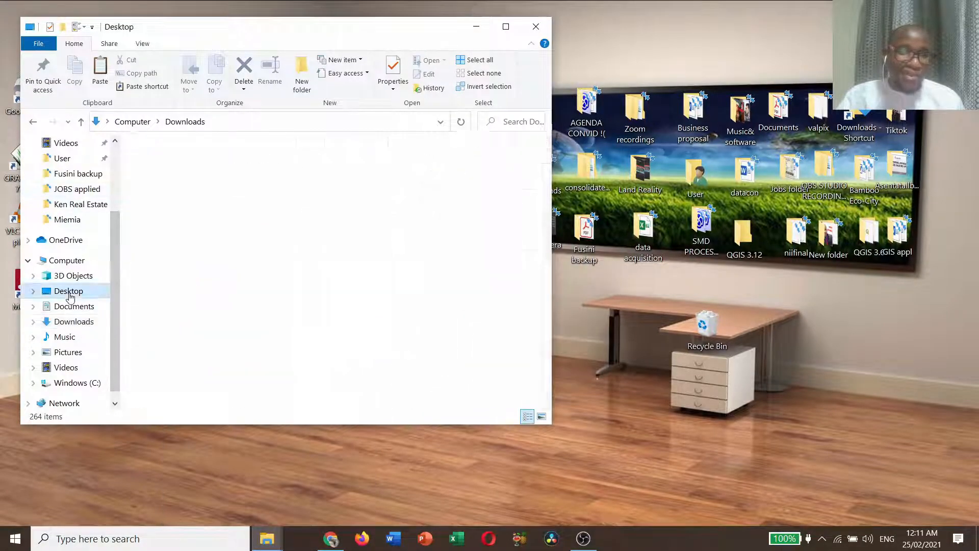
click(69, 291)
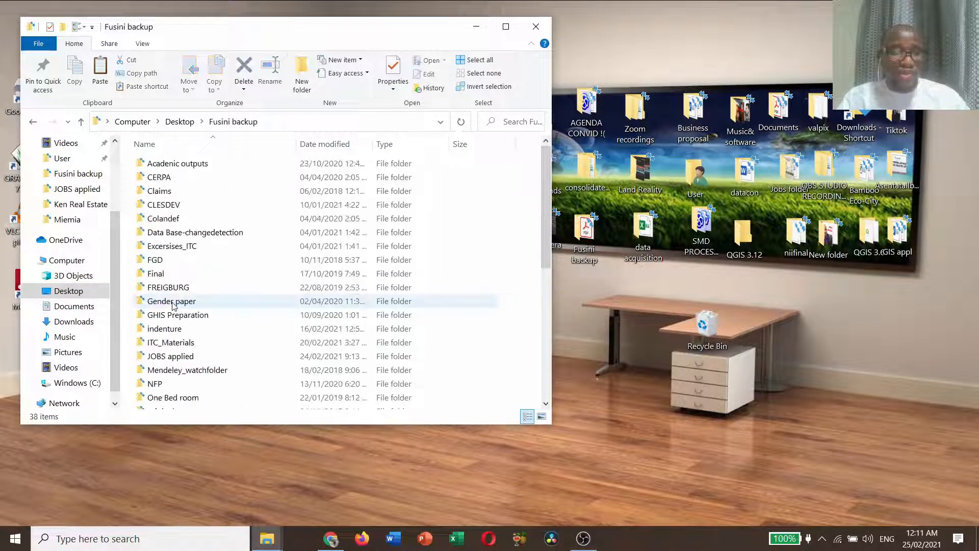
click(171, 246)
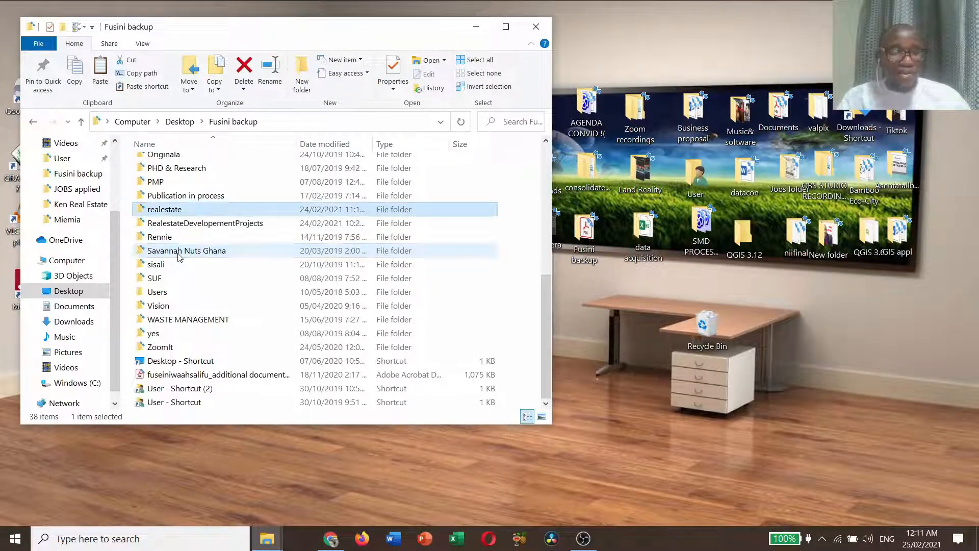
double_click(165, 209)
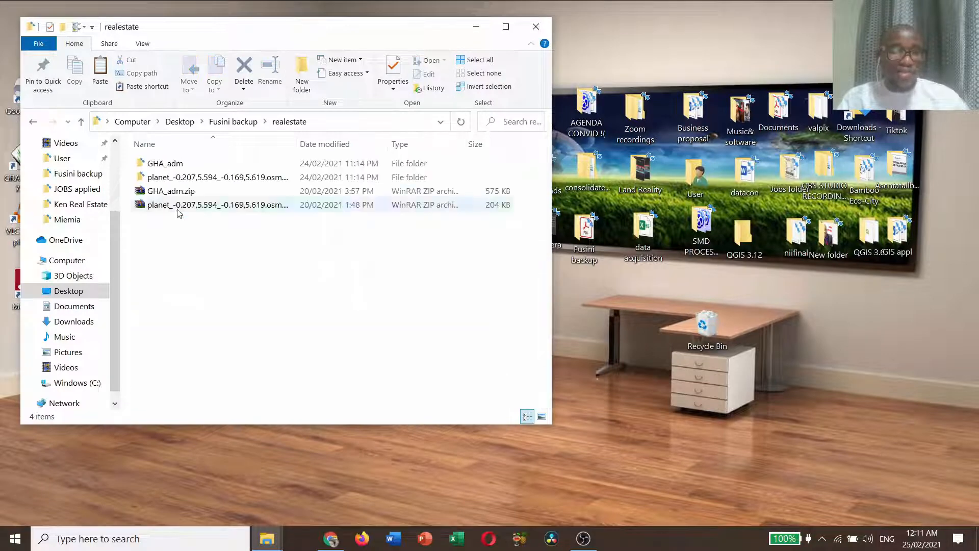
Bring up actions for the realestate folder and select the older planet OSM extract zip
click(261, 281)
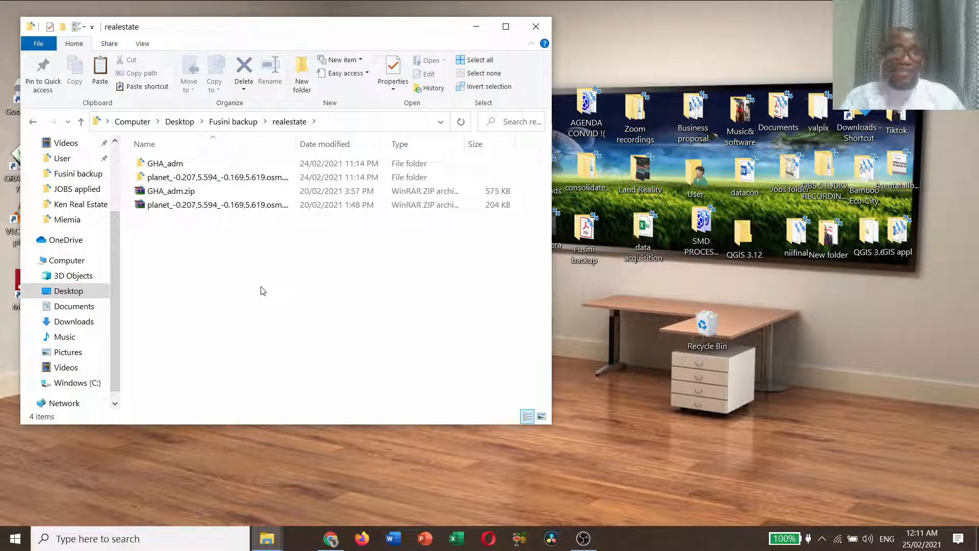
right_click(171, 190)
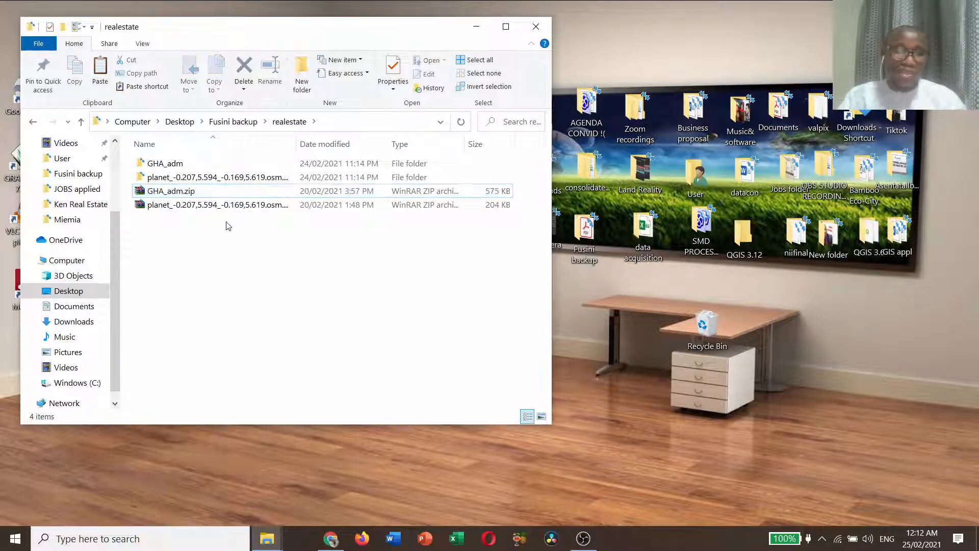
click(217, 205)
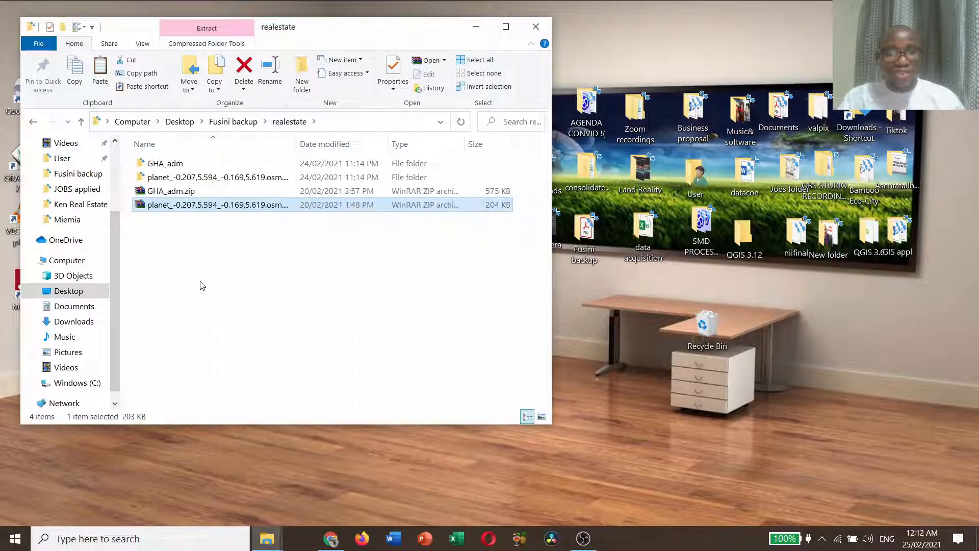